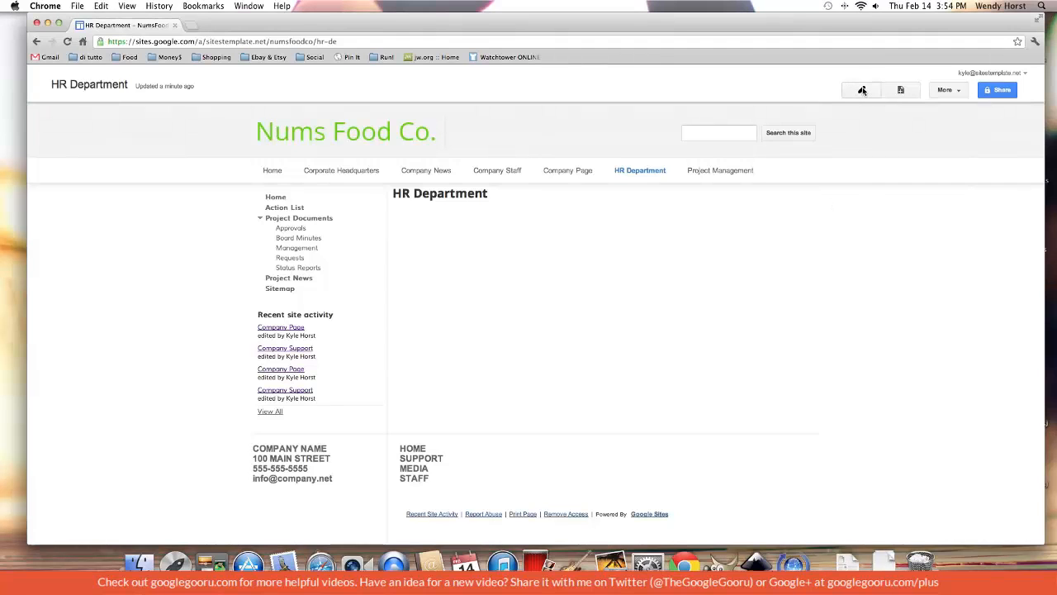
Put the HR Department page into edit mode with the pencil Edit button.
left_click(861, 90)
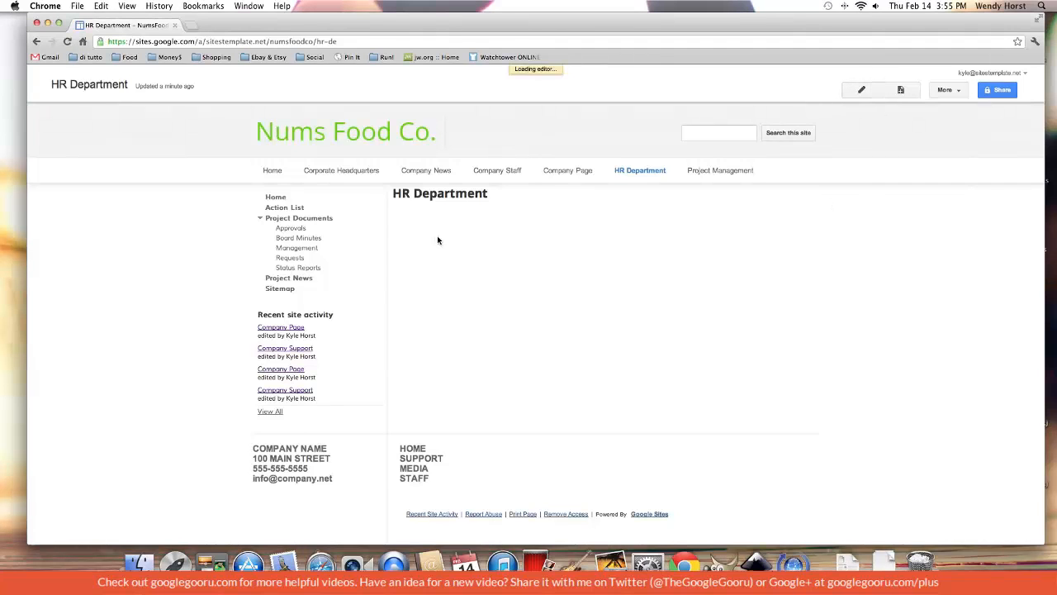
left_click(860, 89)
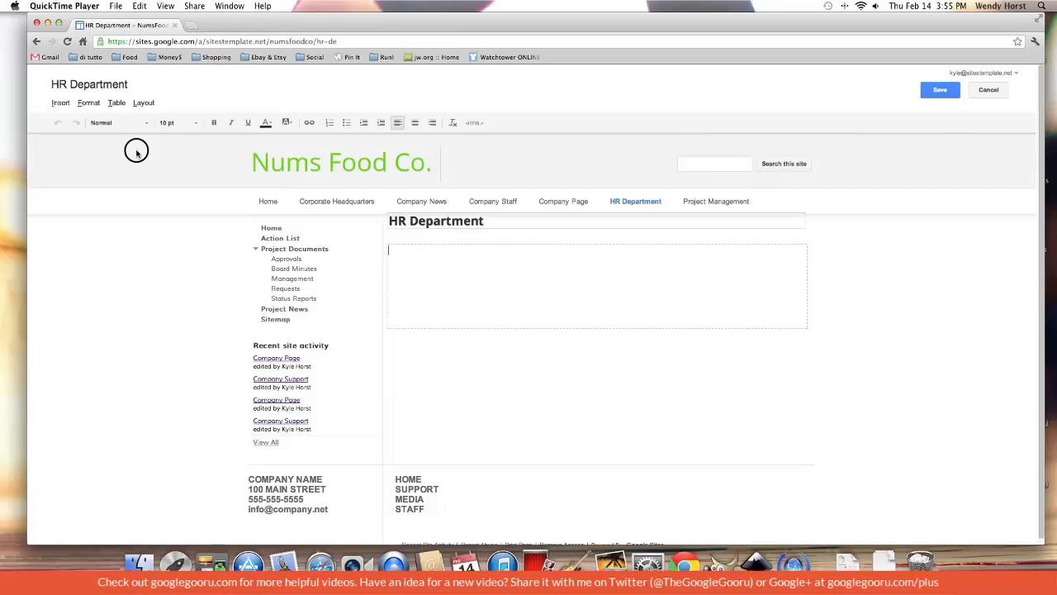
mouse_move(425, 256)
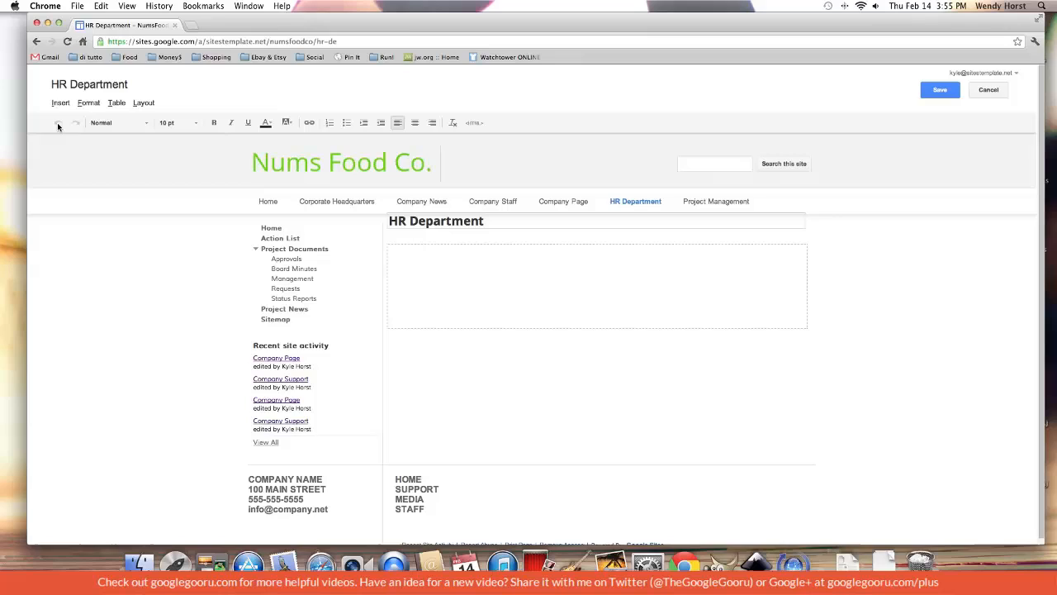
mouse_move(76, 123)
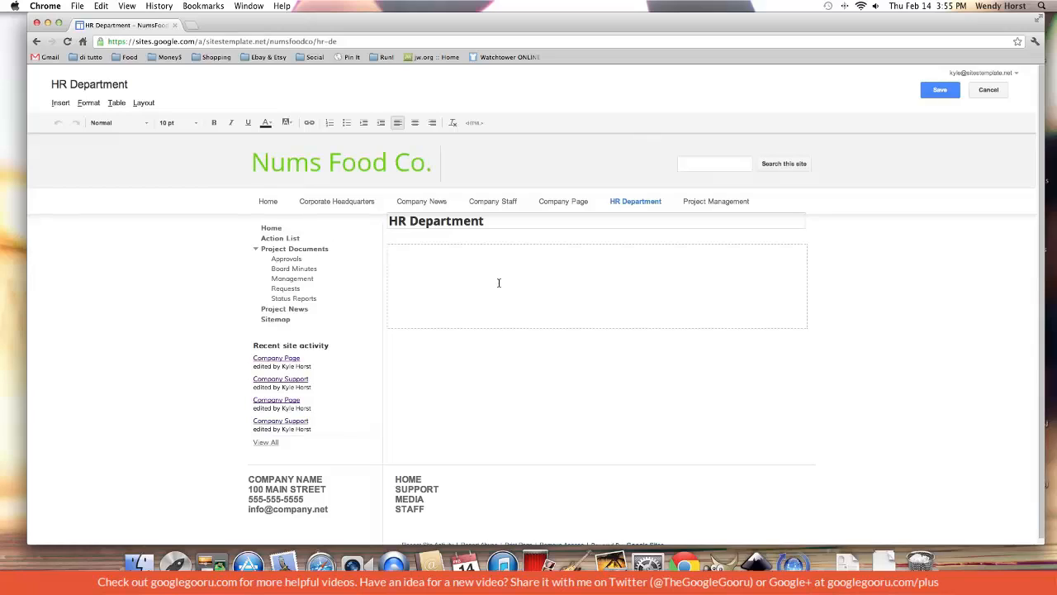
type("H")
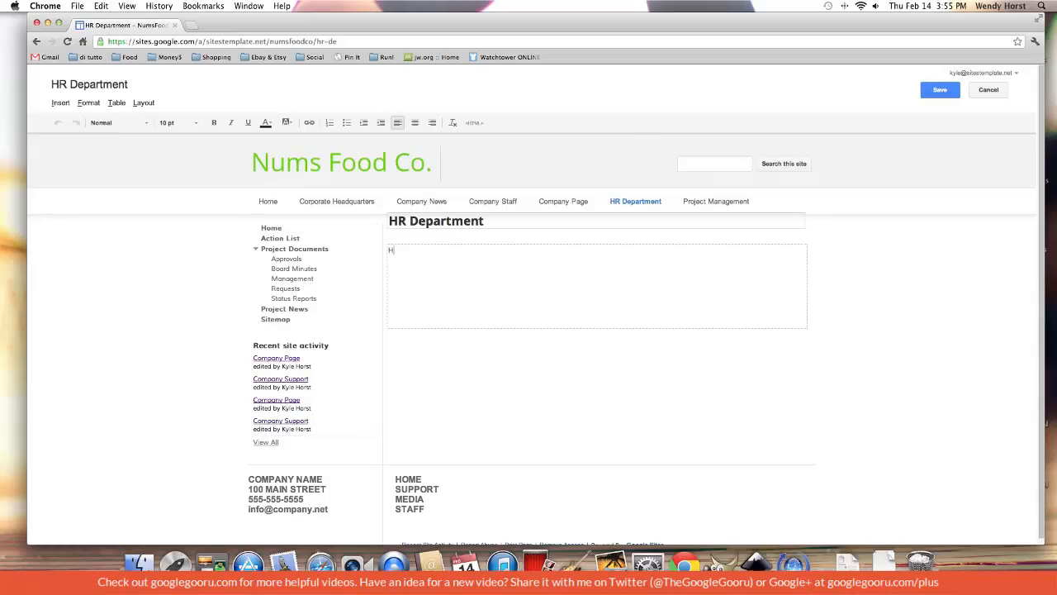
type("uman Resourc")
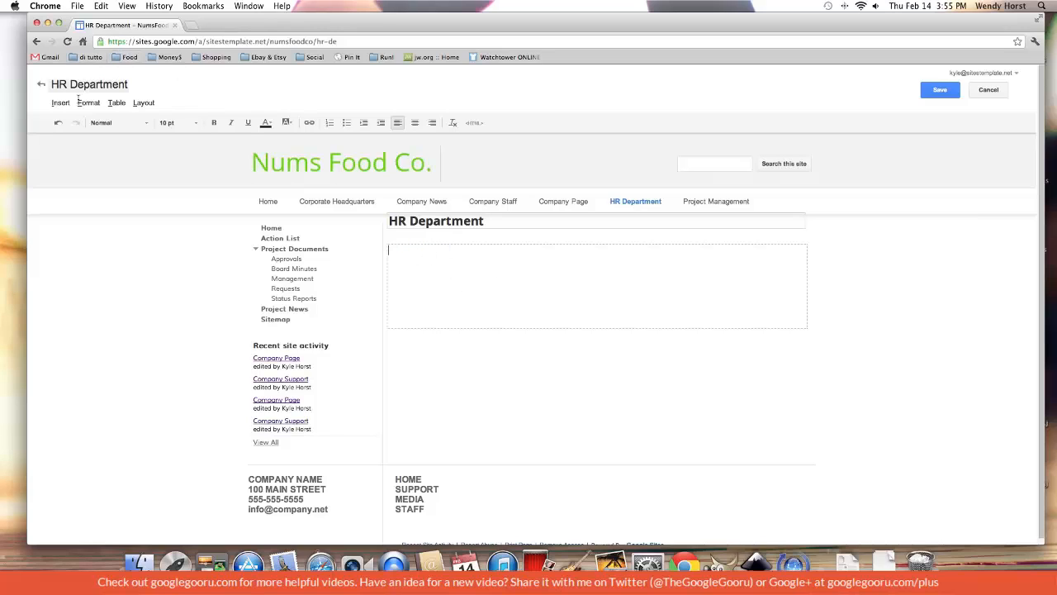
type("Human Resources")
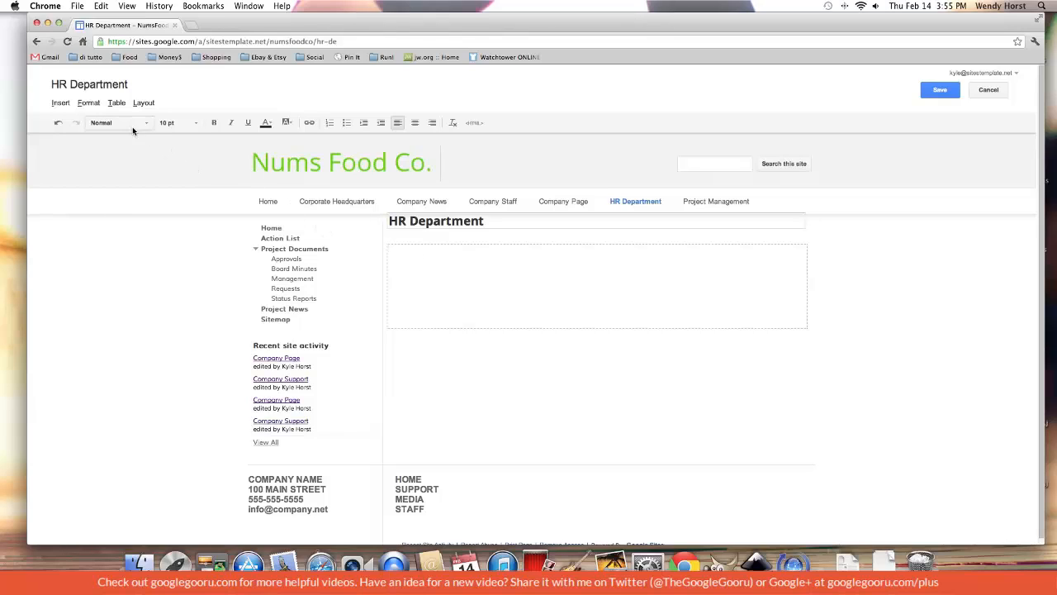
Type 'The sentence here.' in the page body and set it in Courier New.
left_click(120, 122)
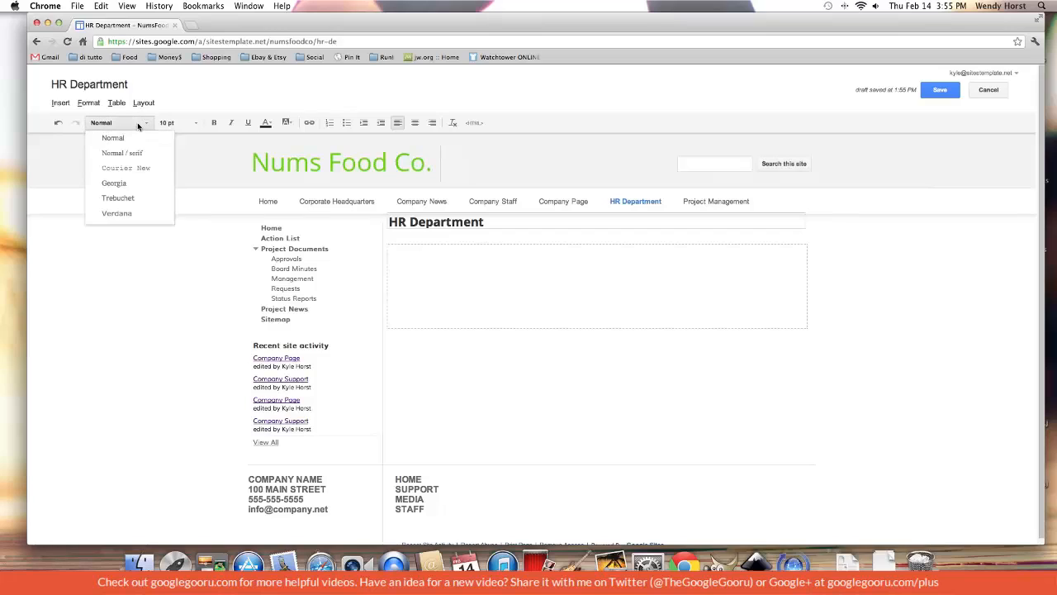
left_click(430, 258)
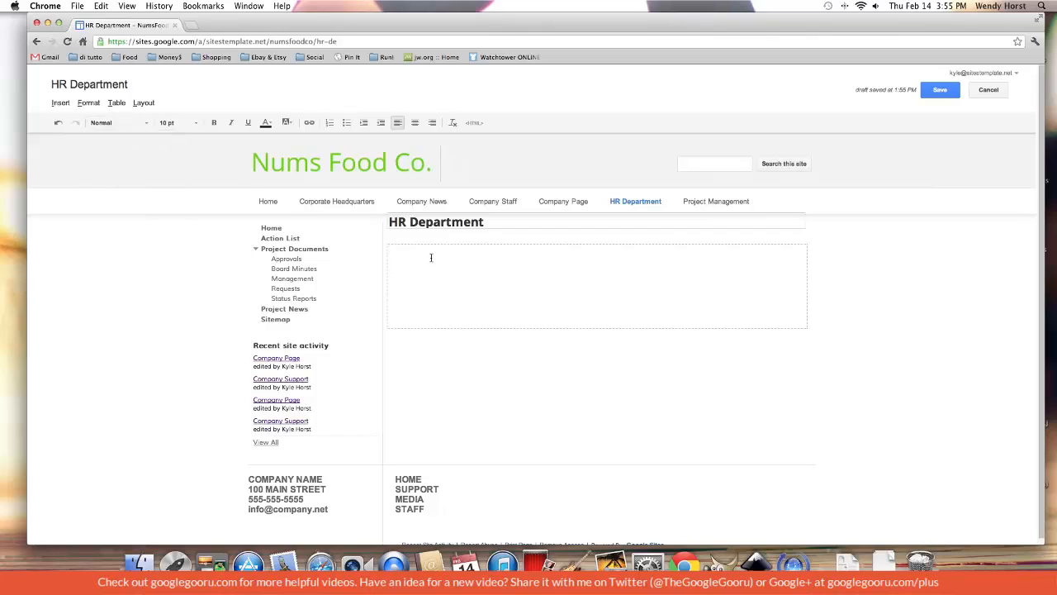
type("The sentence here.")
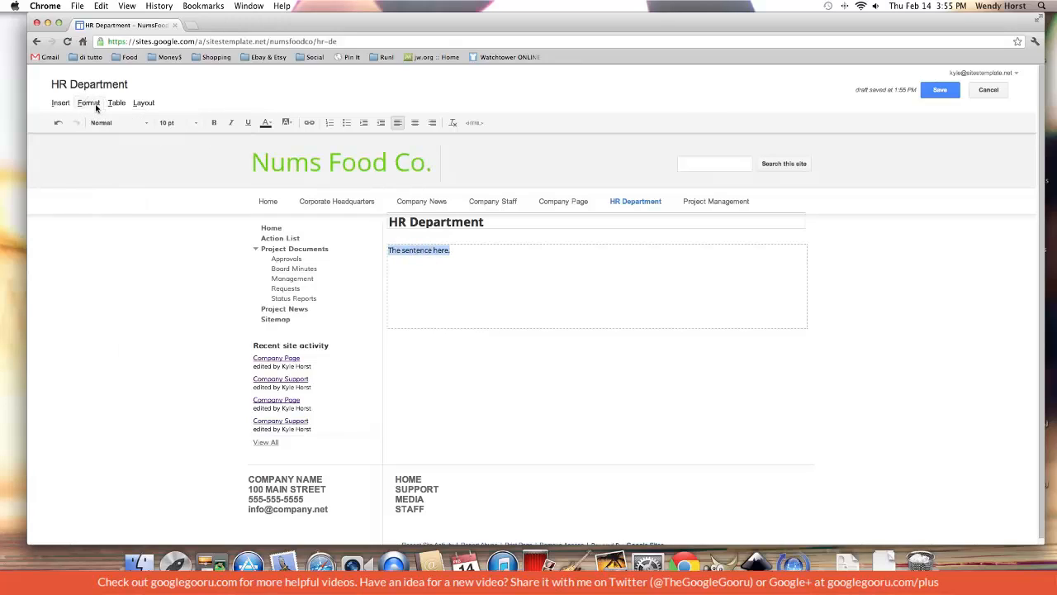
left_click(120, 123)
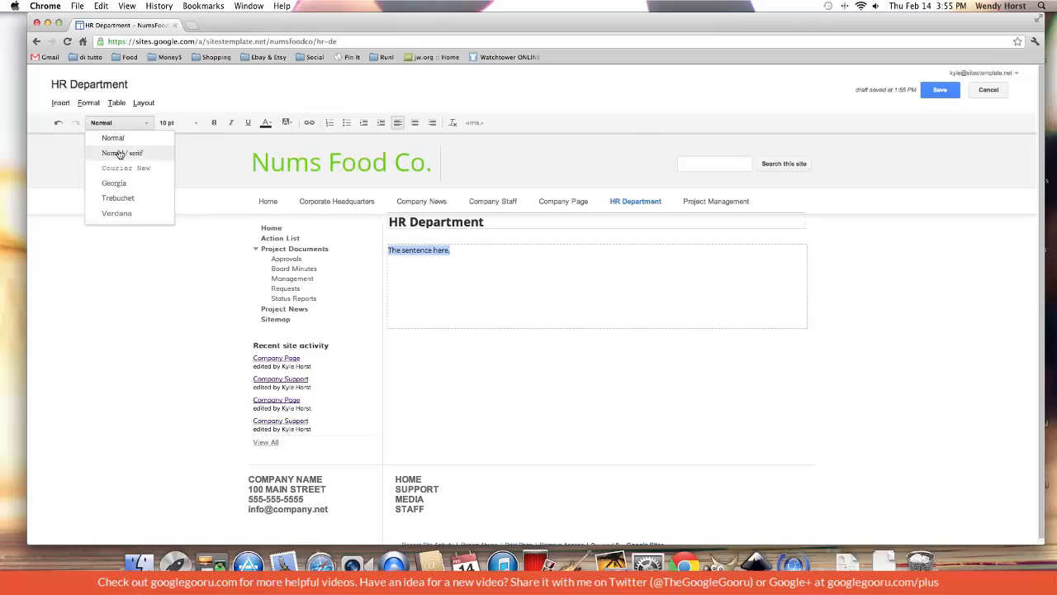
left_click(122, 152)
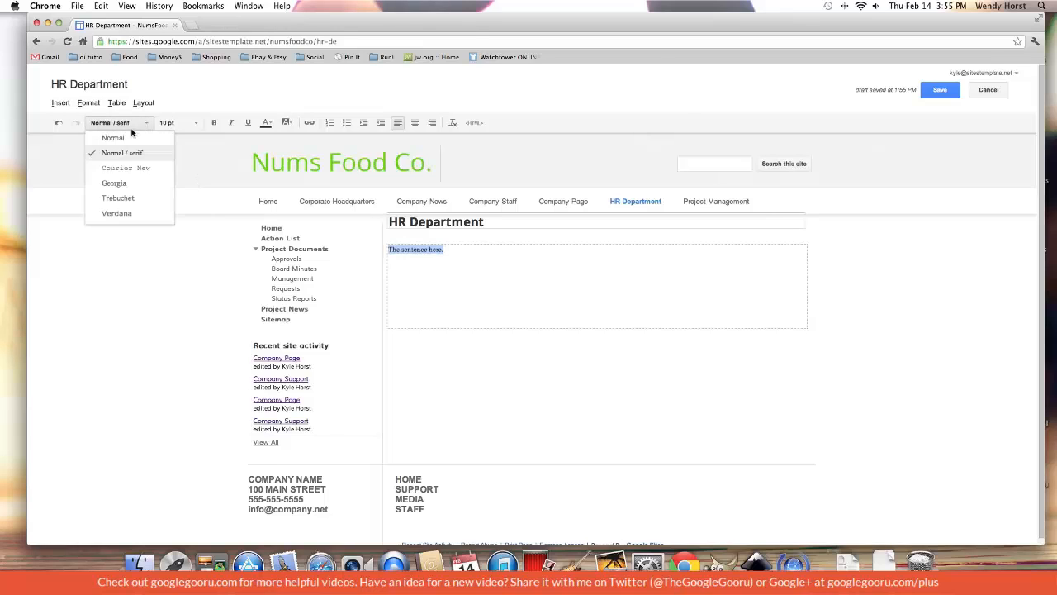
left_click(126, 168)
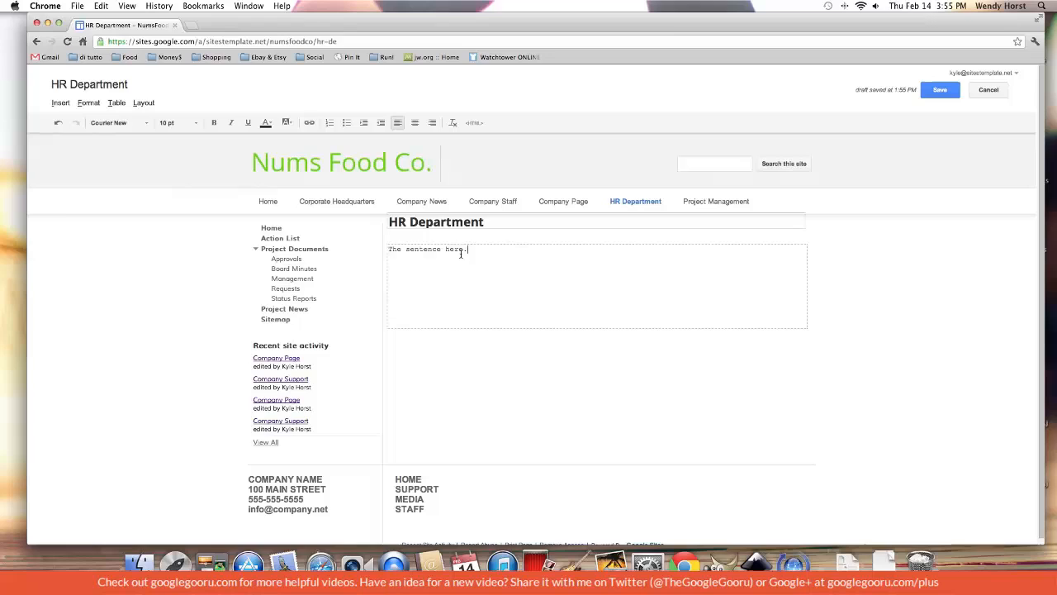
Select the whole sentence and set its font size to 12 pt.
triple_click(427, 248)
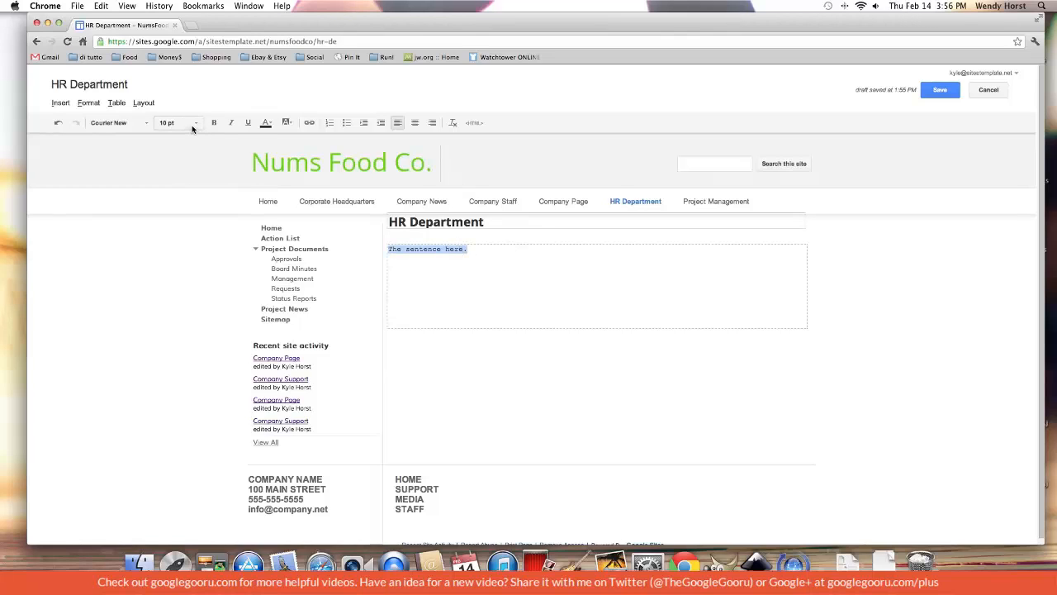
left_click(176, 122)
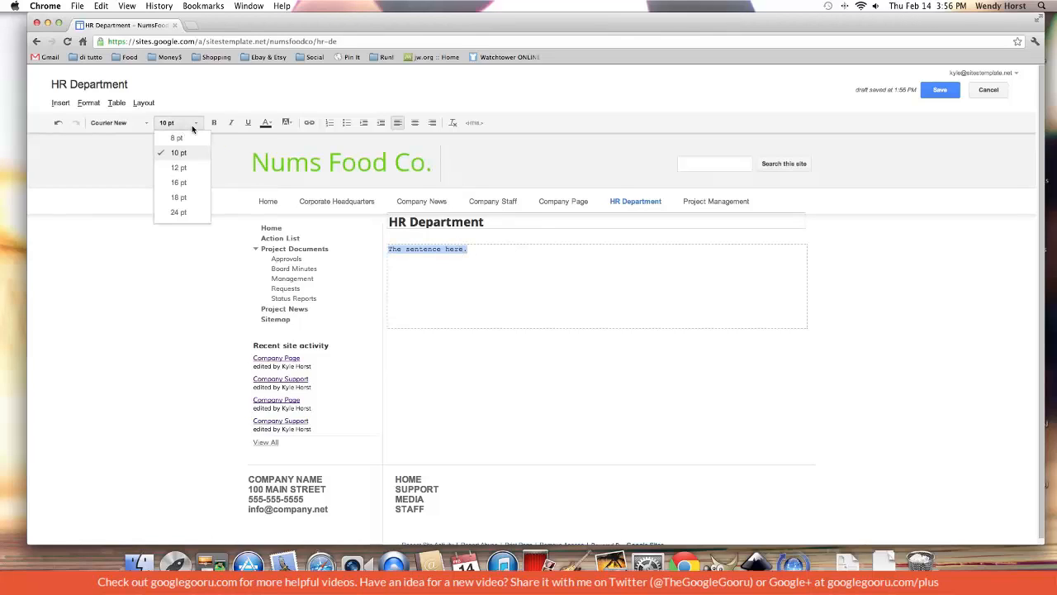
left_click(179, 168)
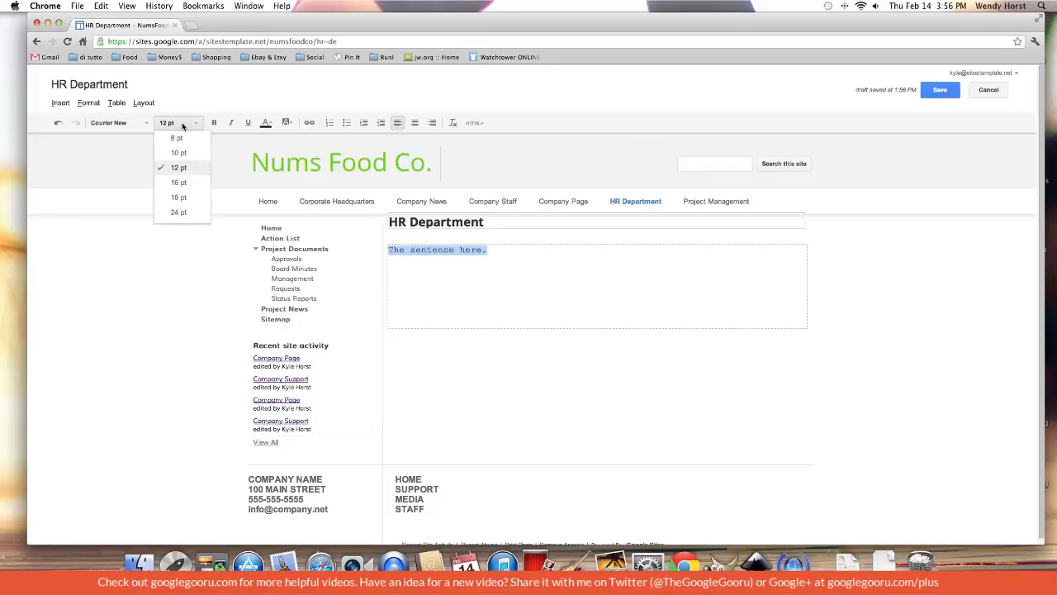
left_click(179, 182)
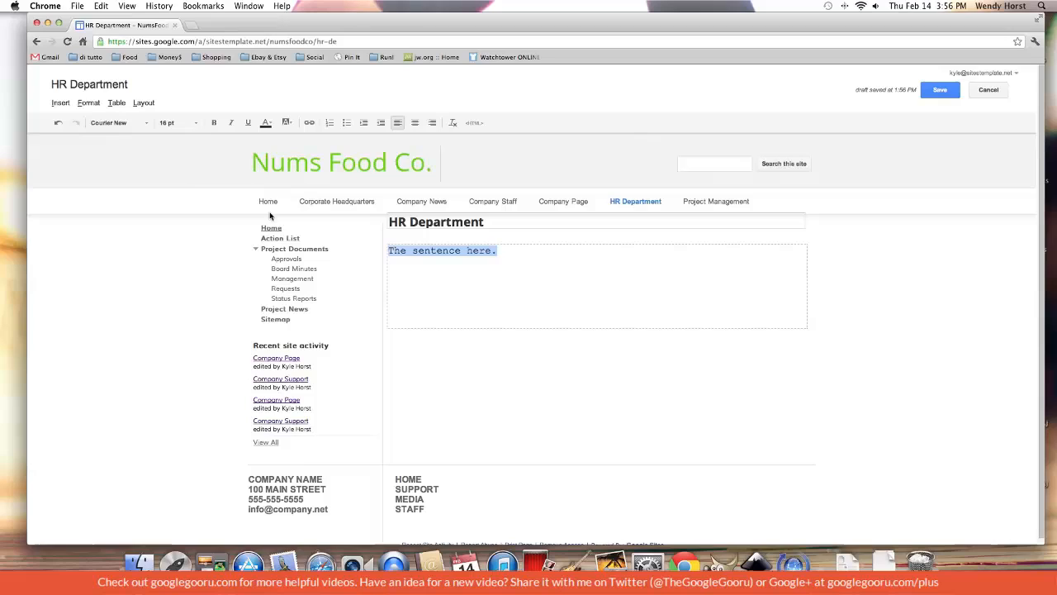
left_click(167, 122)
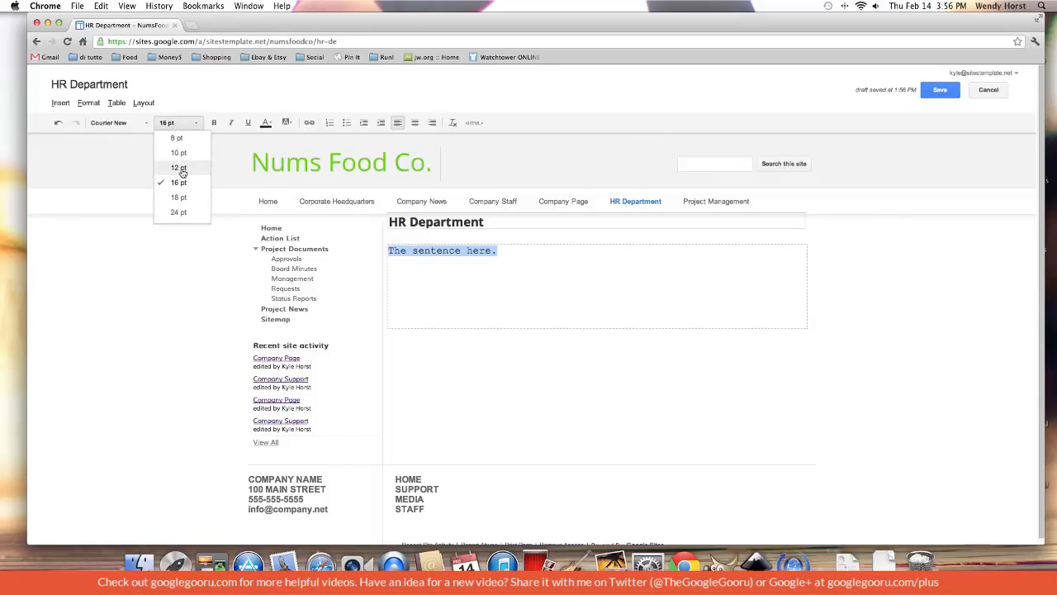
left_click(179, 168)
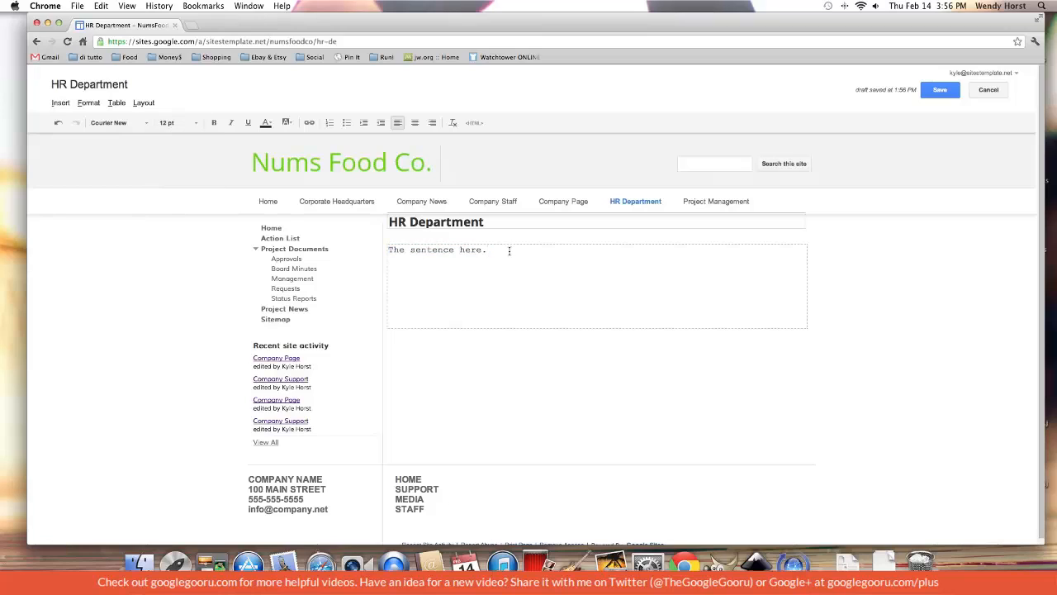
mouse_move(506, 252)
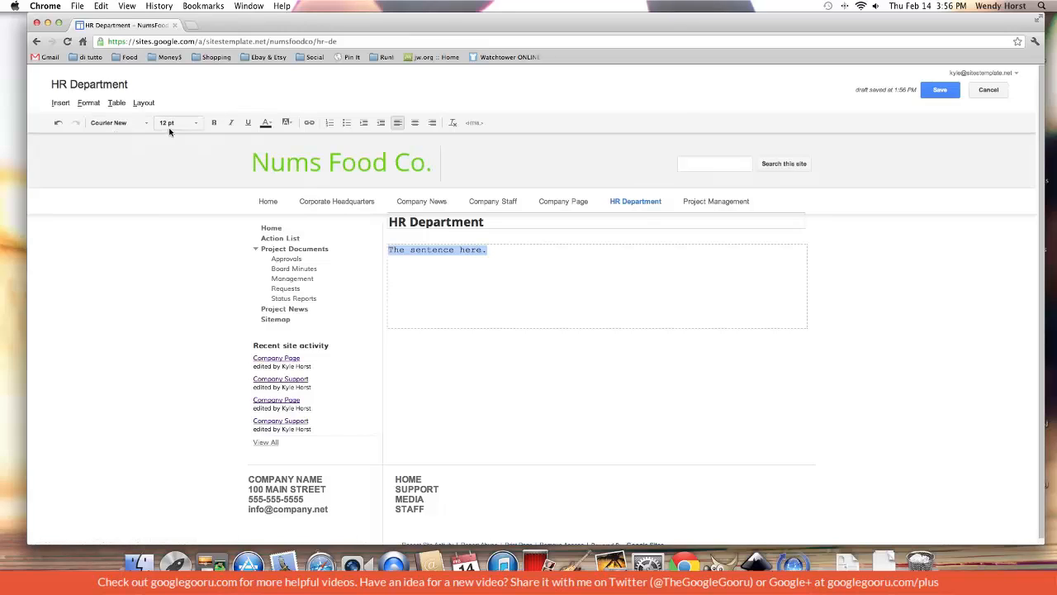
Apply bold, italic and underline to the selected sentence.
left_click(214, 122)
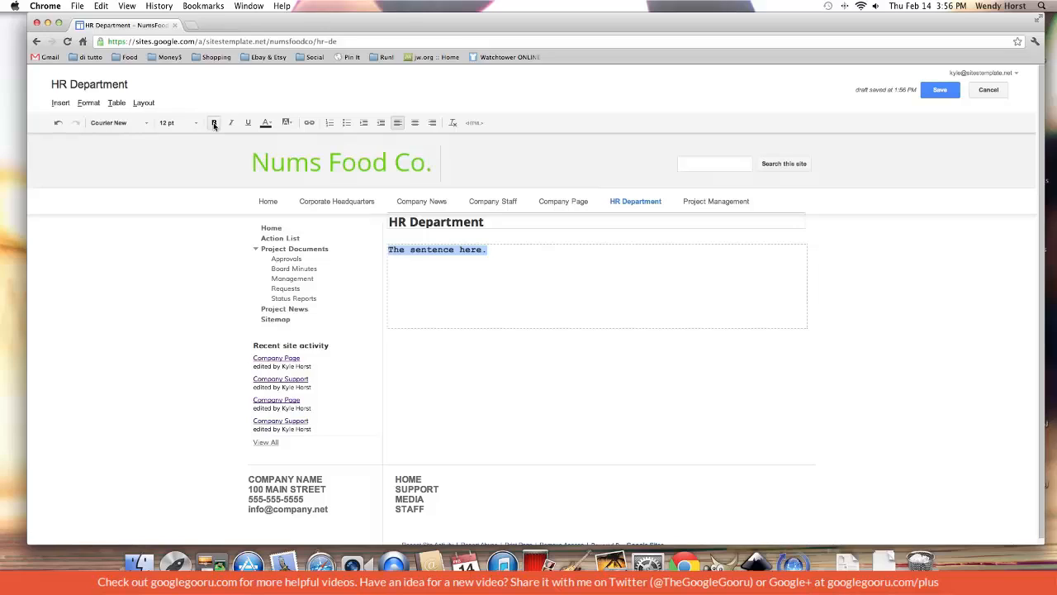
left_click(231, 123)
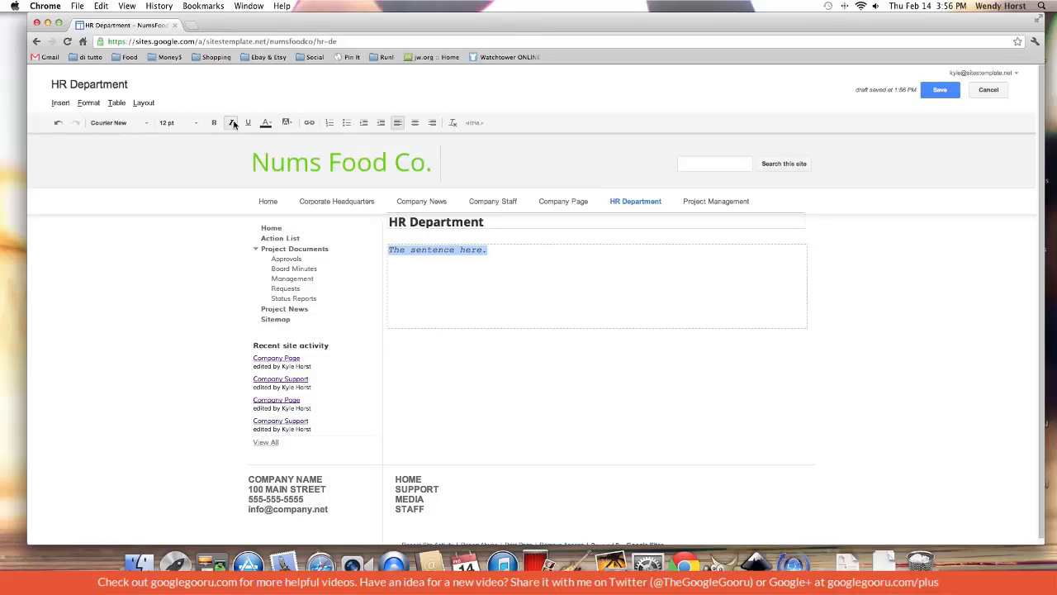
left_click(248, 122)
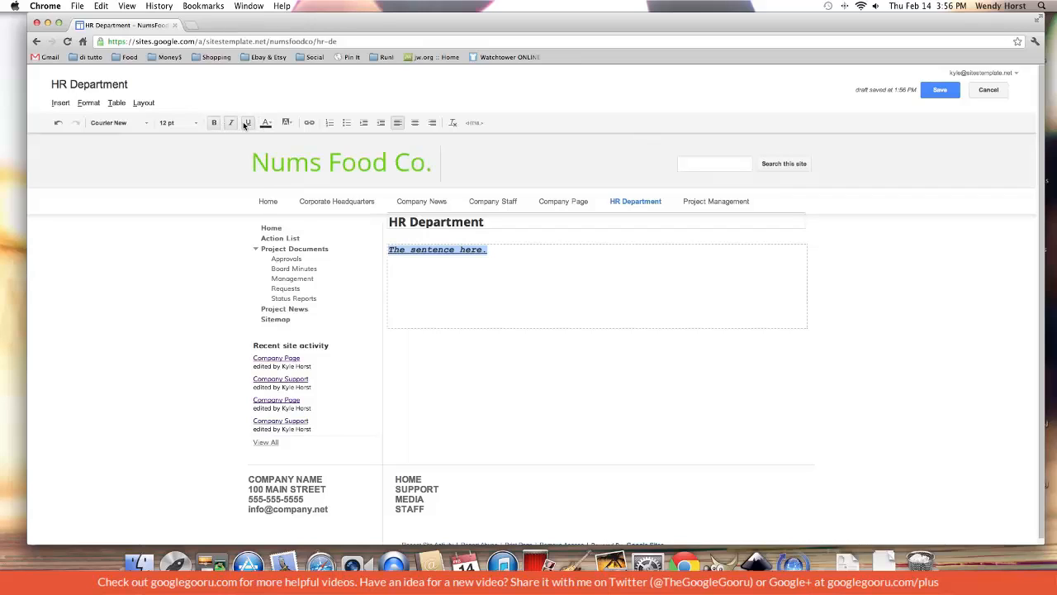
left_click(266, 122)
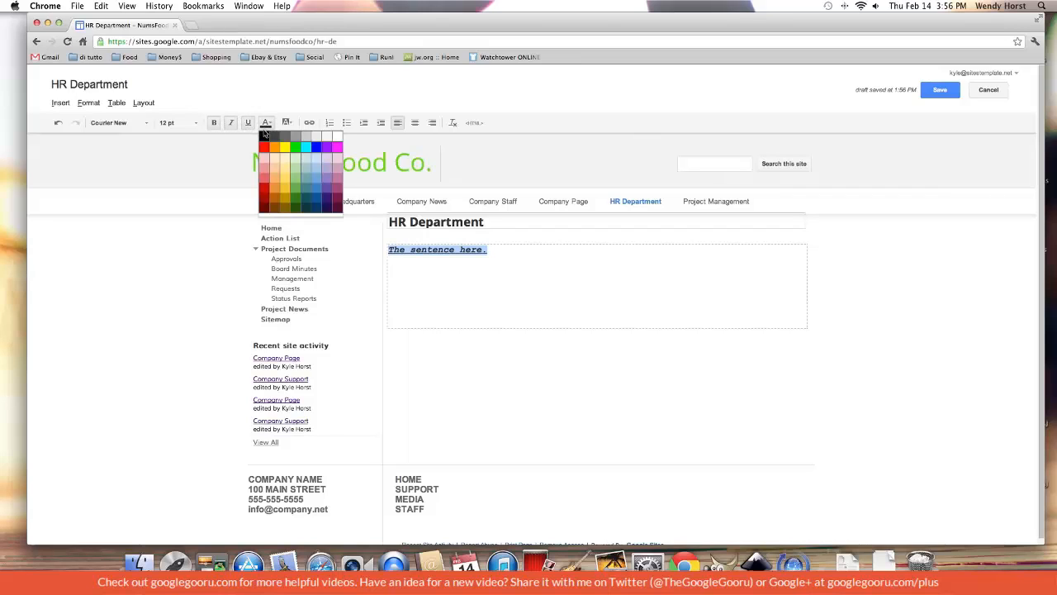
Colour the sentence text red and add a background highlight colour.
left_click(265, 147)
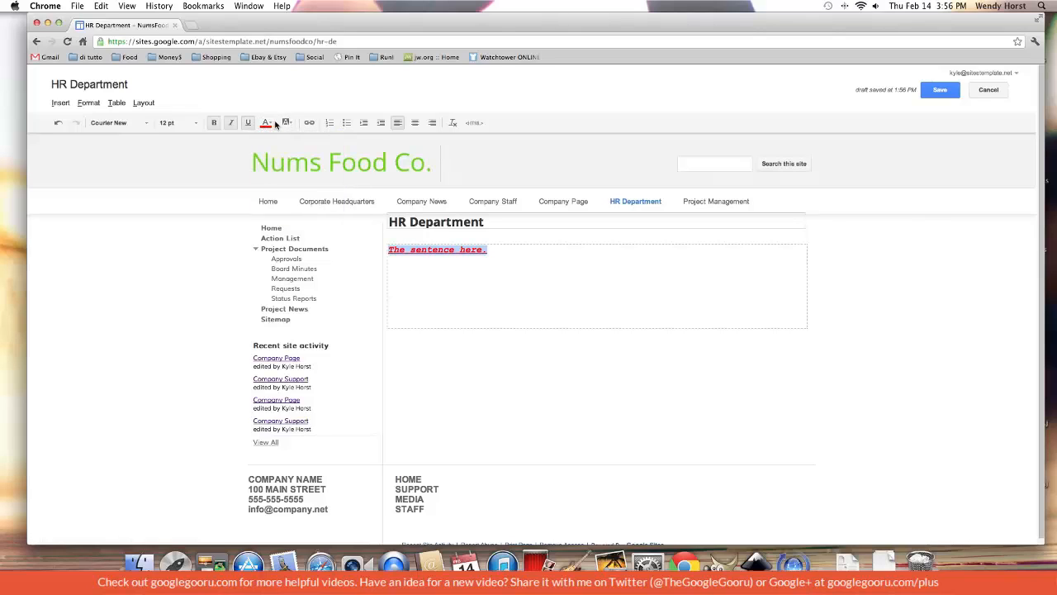
left_click(266, 122)
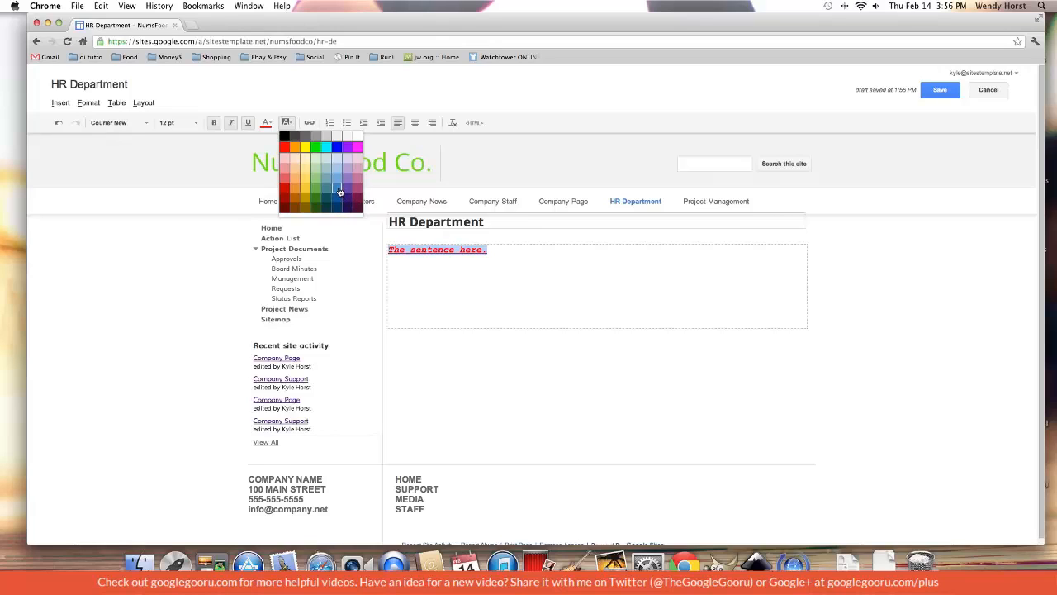
left_click(338, 189)
type("Ne")
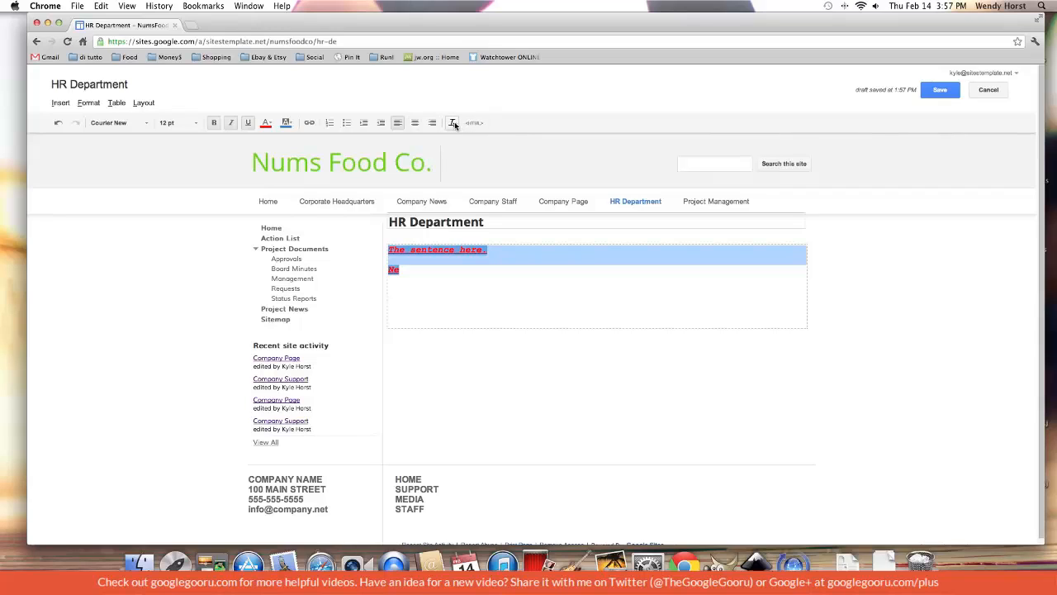
mouse_move(453, 122)
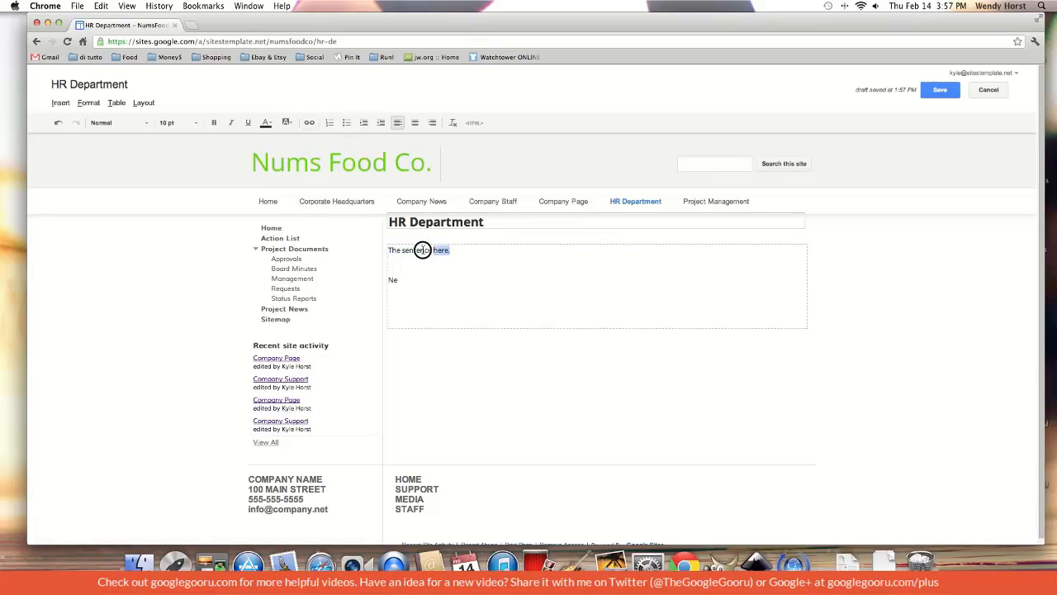
Bring up the link dialog for the sentence, listing the site's pages.
left_click(310, 122)
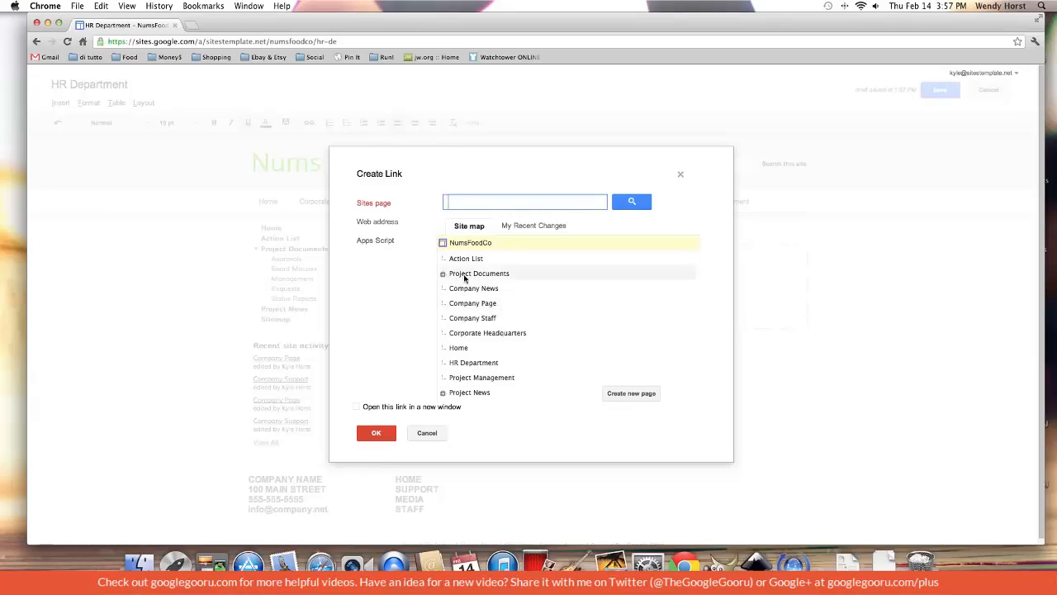
left_click(377, 221)
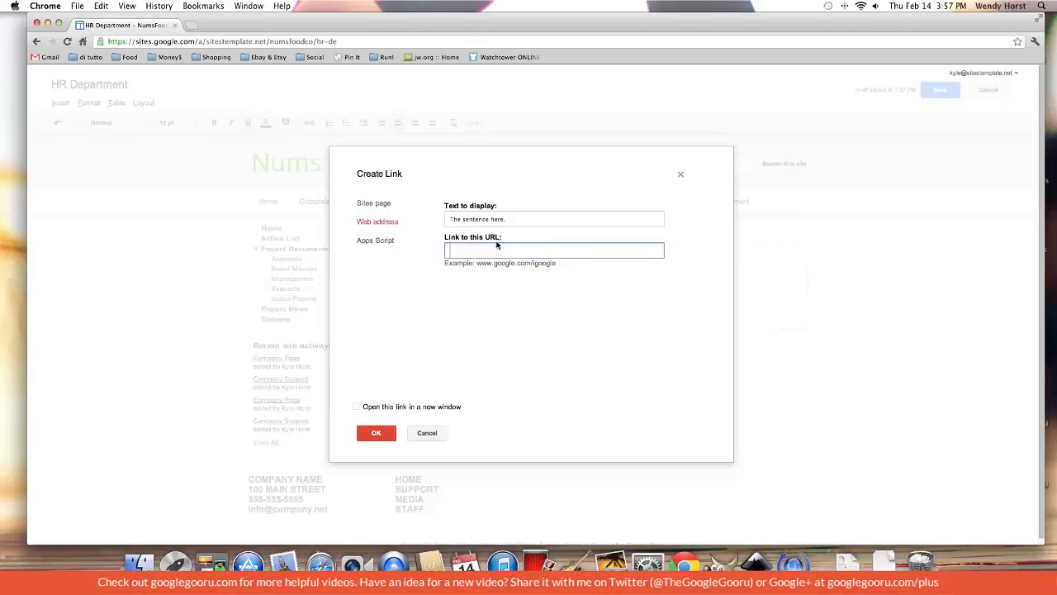
type("www.google.com")
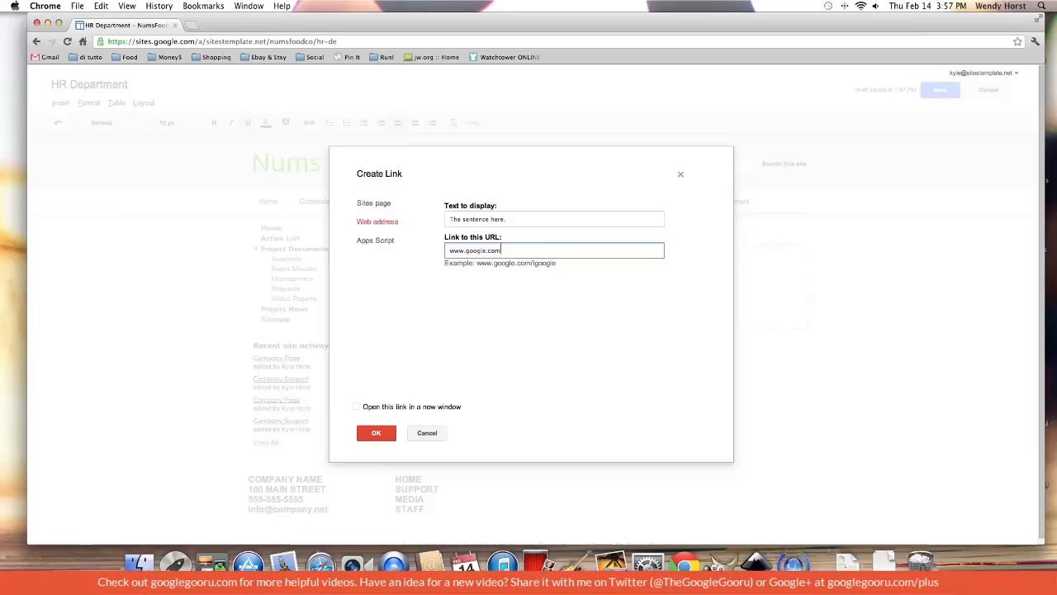
left_click(375, 240)
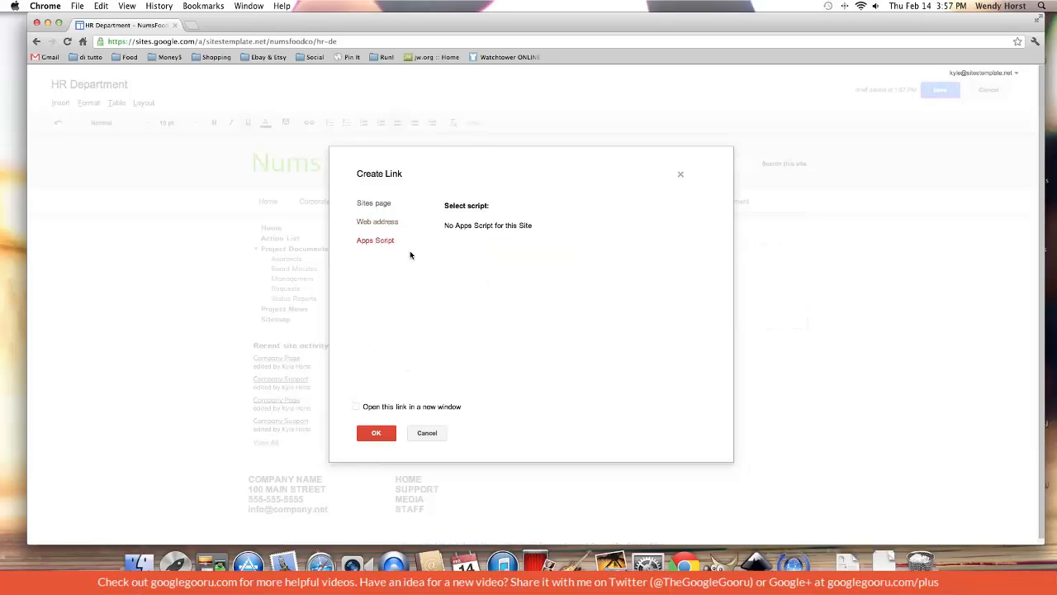
mouse_move(413, 258)
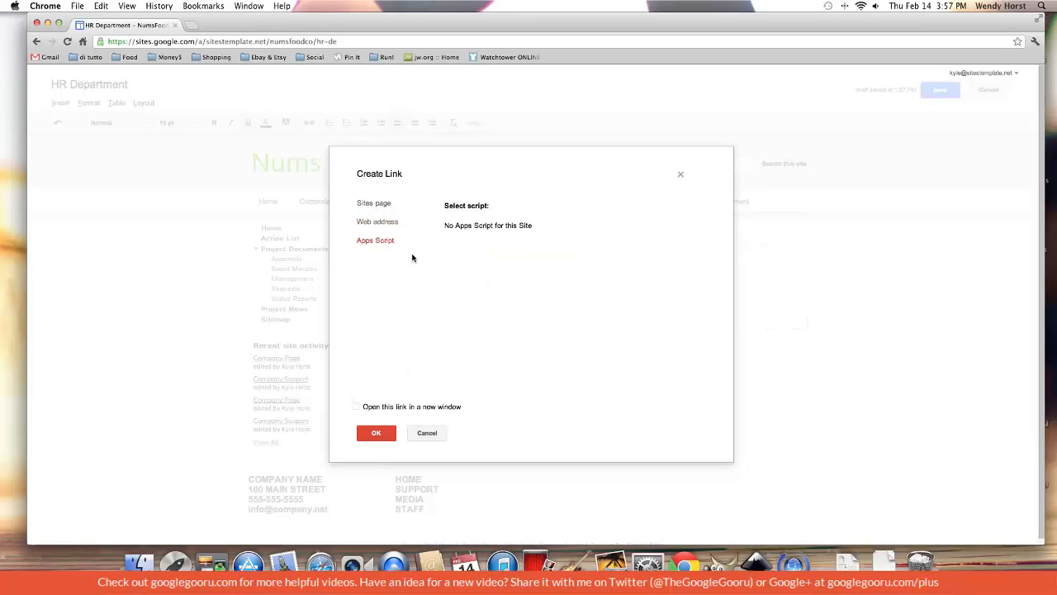
mouse_move(357, 298)
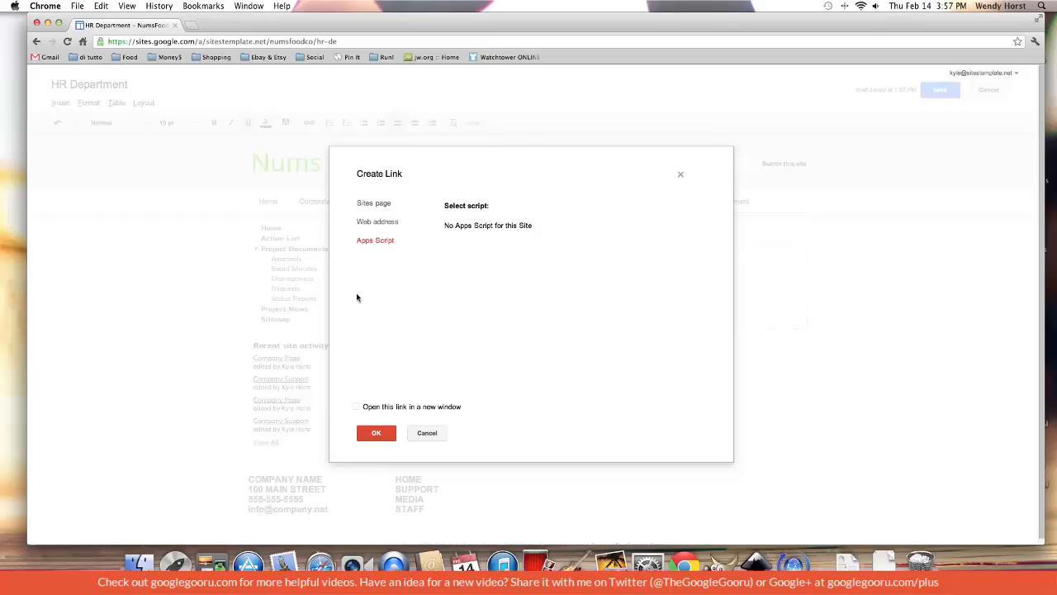
left_click(378, 220)
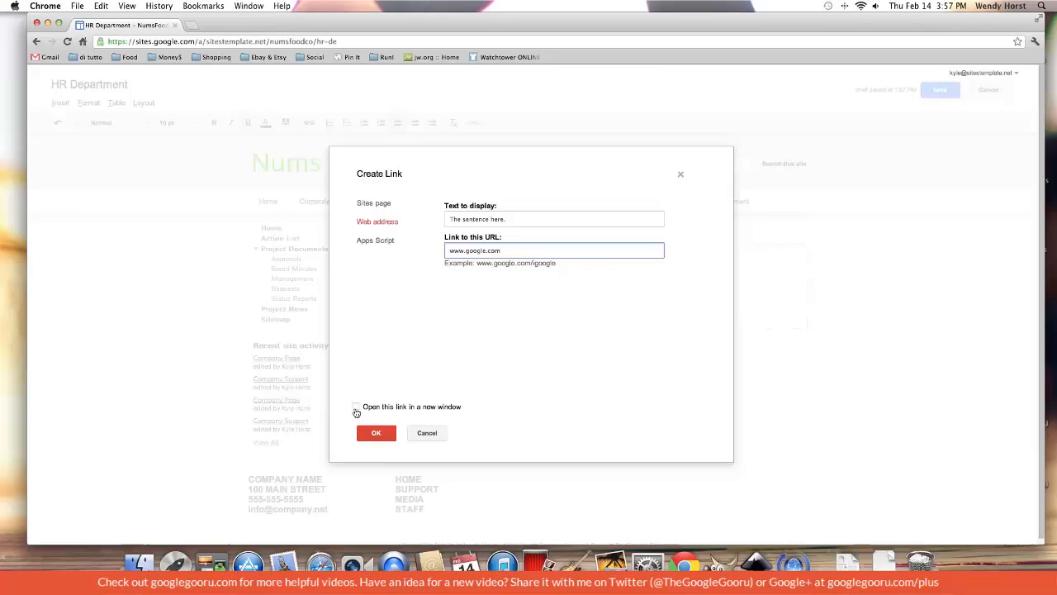
left_click(356, 405)
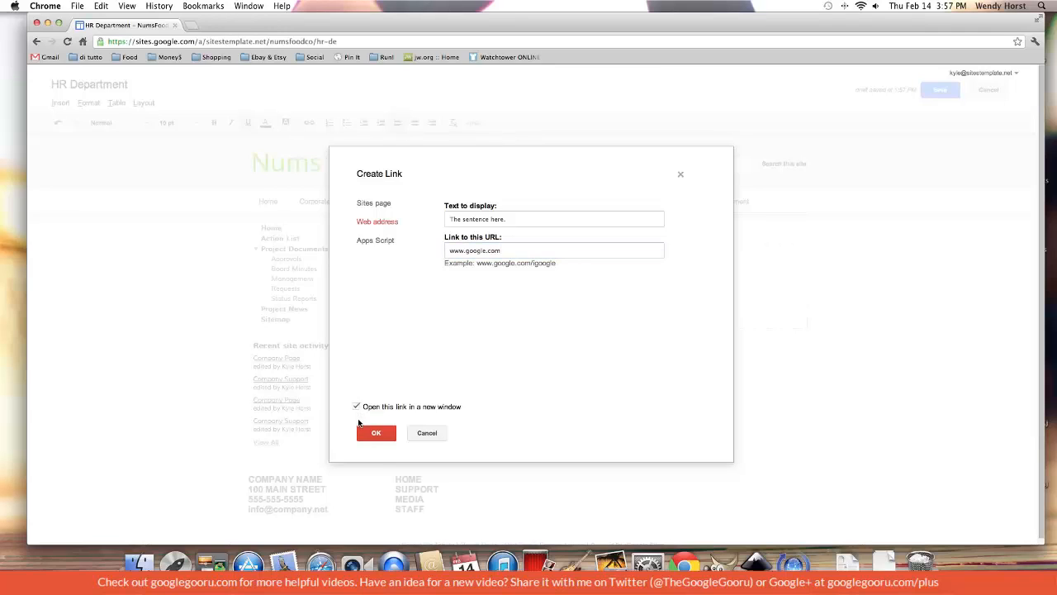
left_click(376, 432)
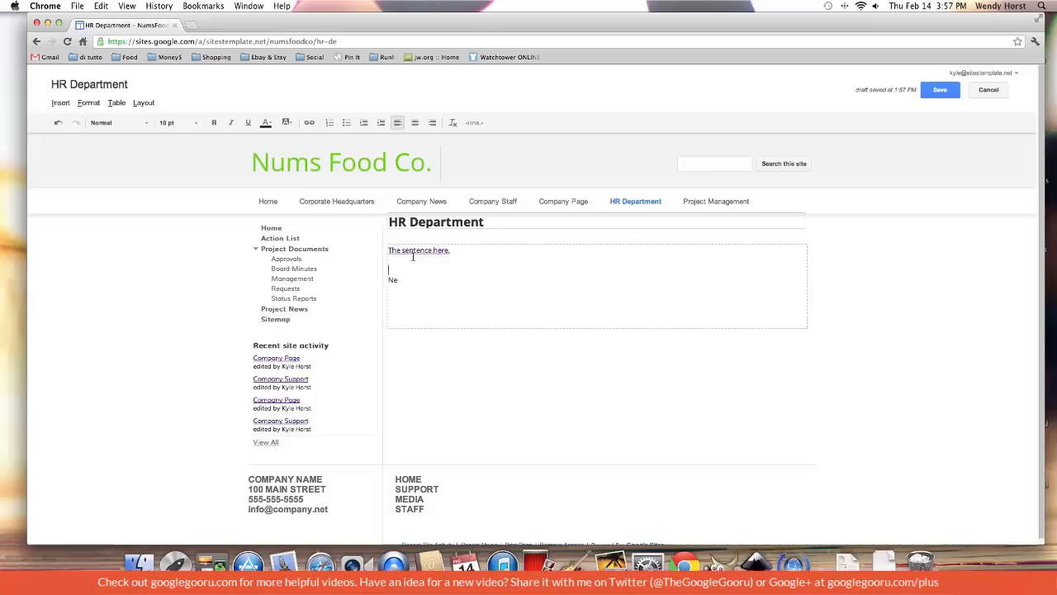
left_click(418, 250)
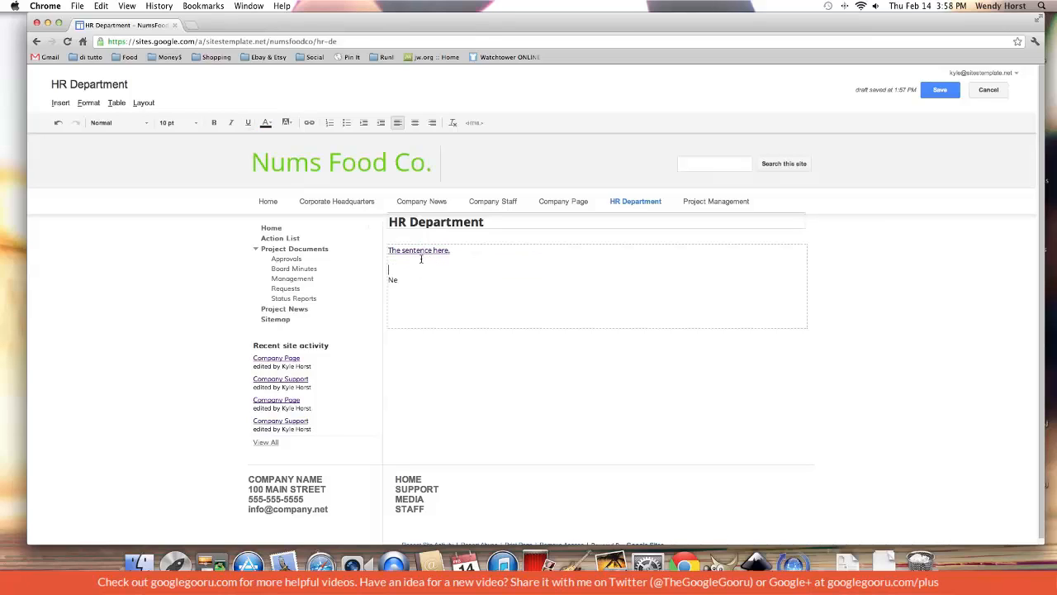
left_click(418, 250)
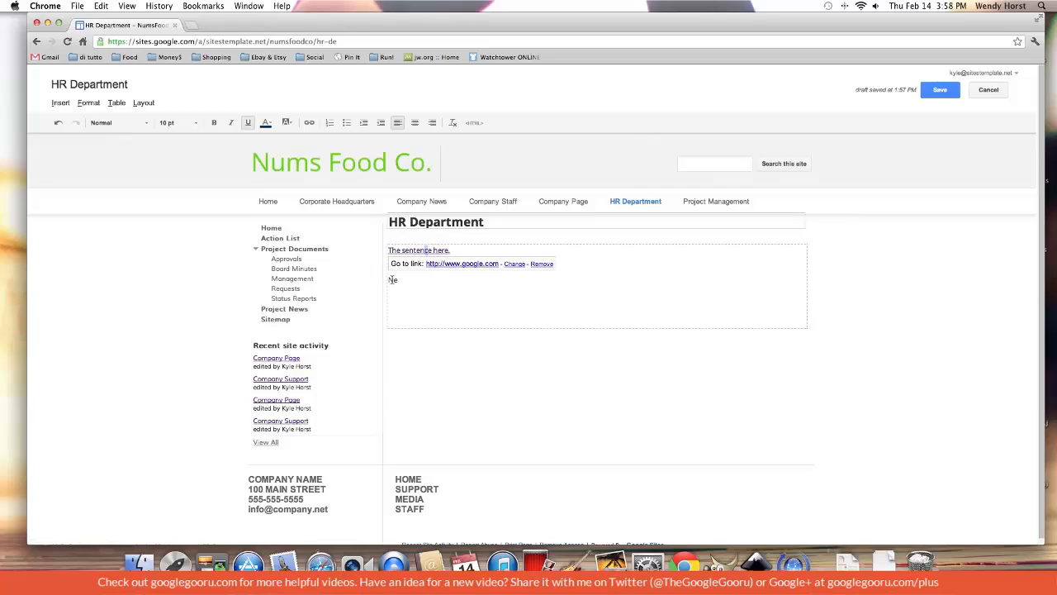
left_click(308, 123)
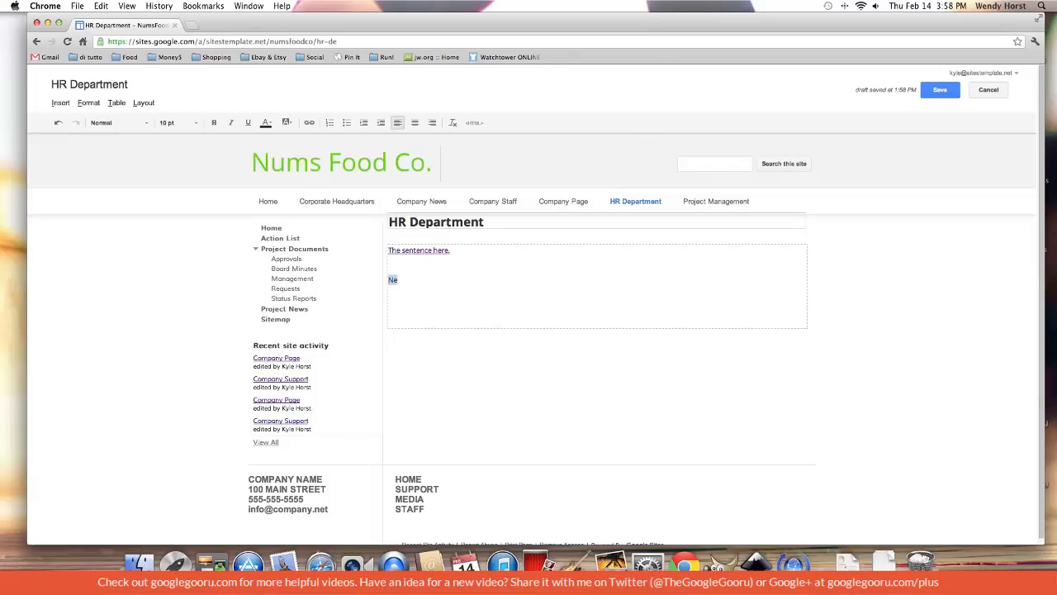
Type Bread, Milk and Eggs and format them as a numbered list.
type("Bread")
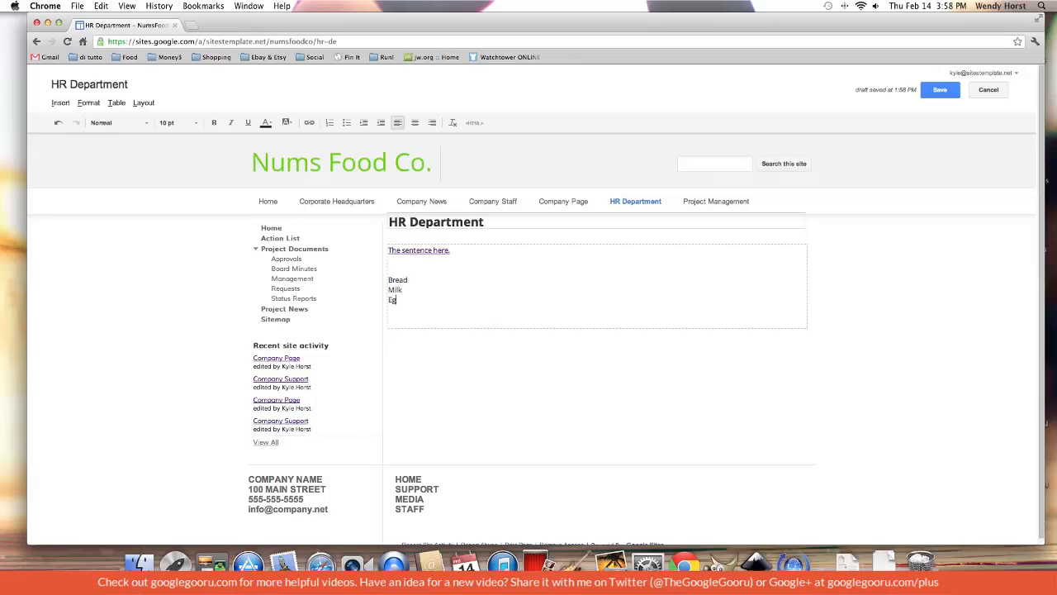
left_click_drag(398, 279, 403, 300)
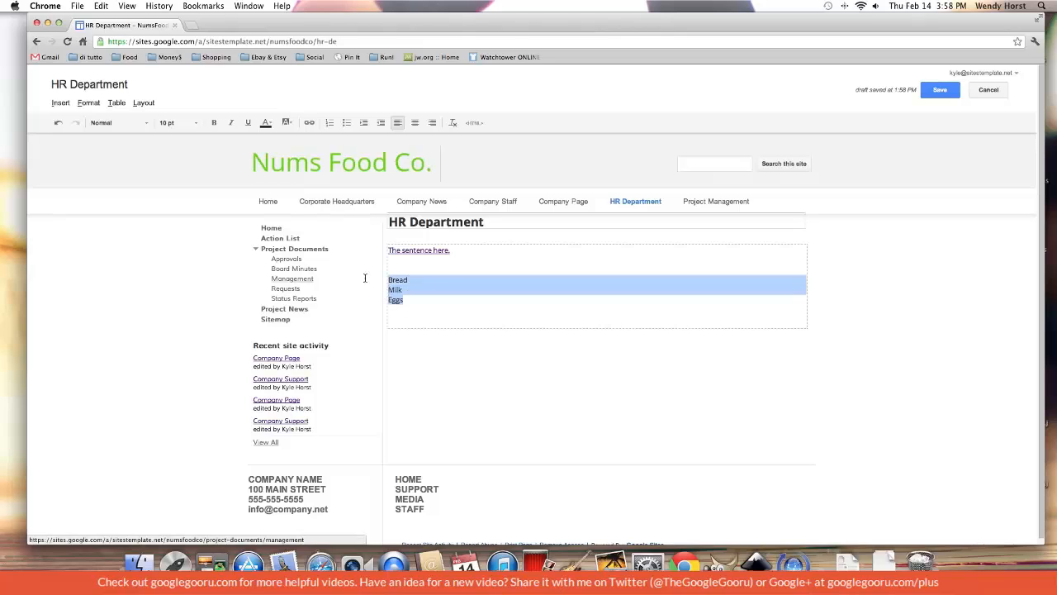
left_click(329, 122)
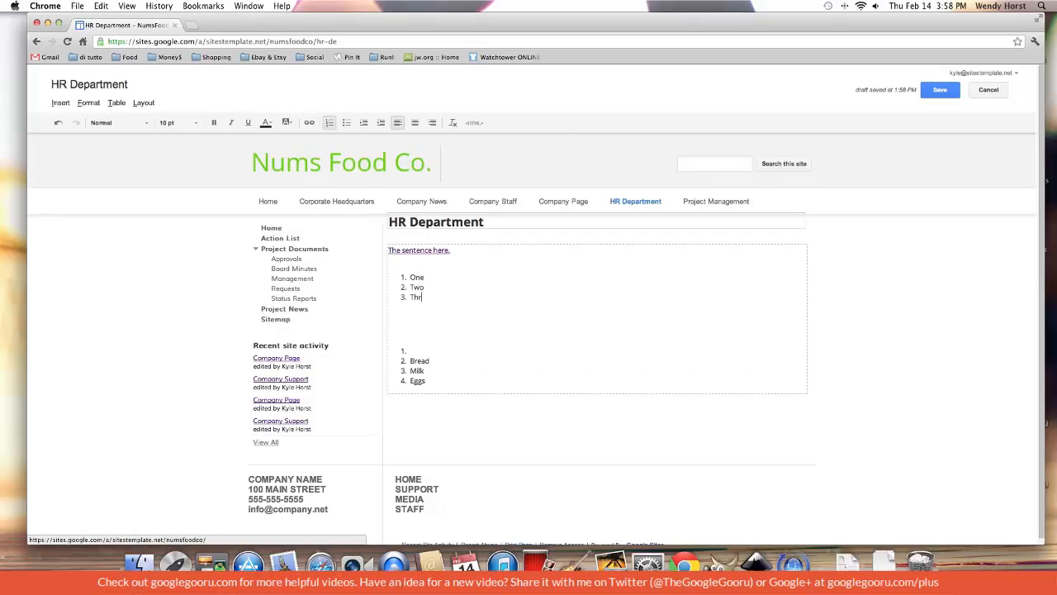
Convert One, Two, Three to bullets and start a bulleted list reading 'New list'.
left_click_drag(411, 277, 430, 297)
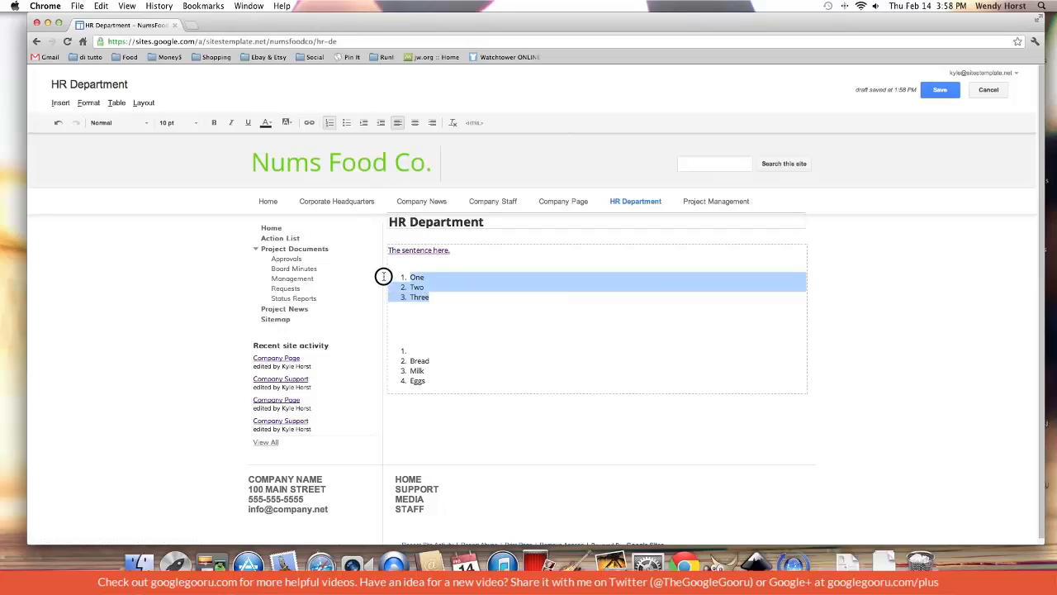
left_click(346, 122)
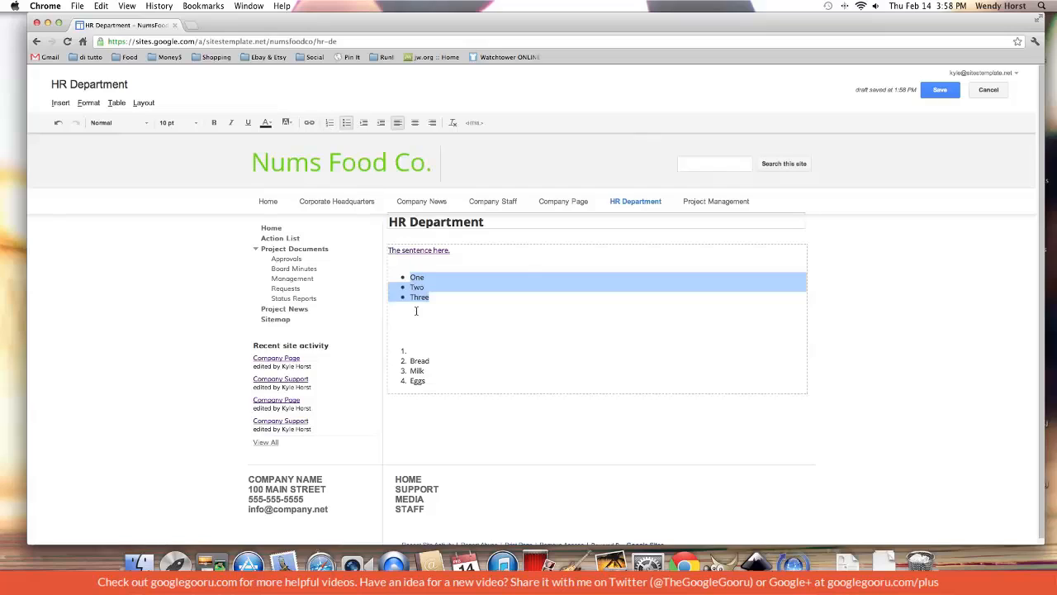
left_click(346, 123)
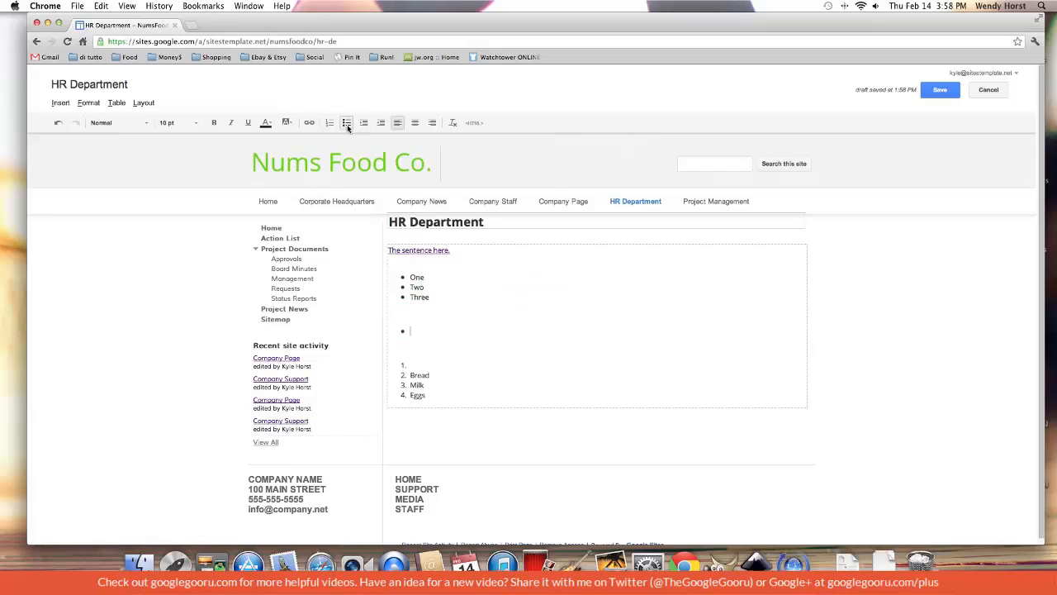
type("New list")
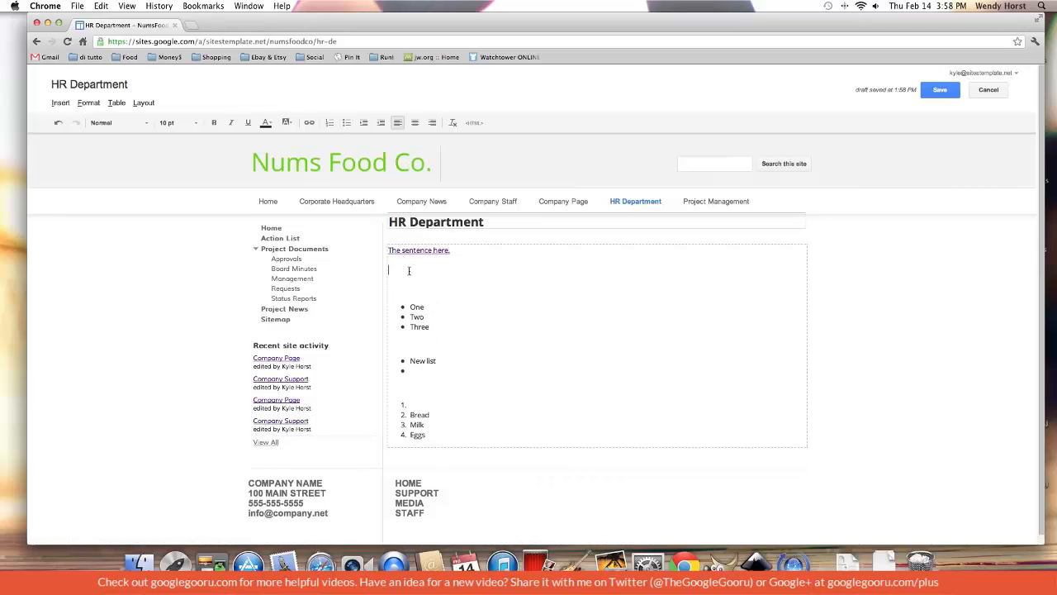
Type 'Indented Paragraph' and increase its indent one level.
type("Indented Paragraph")
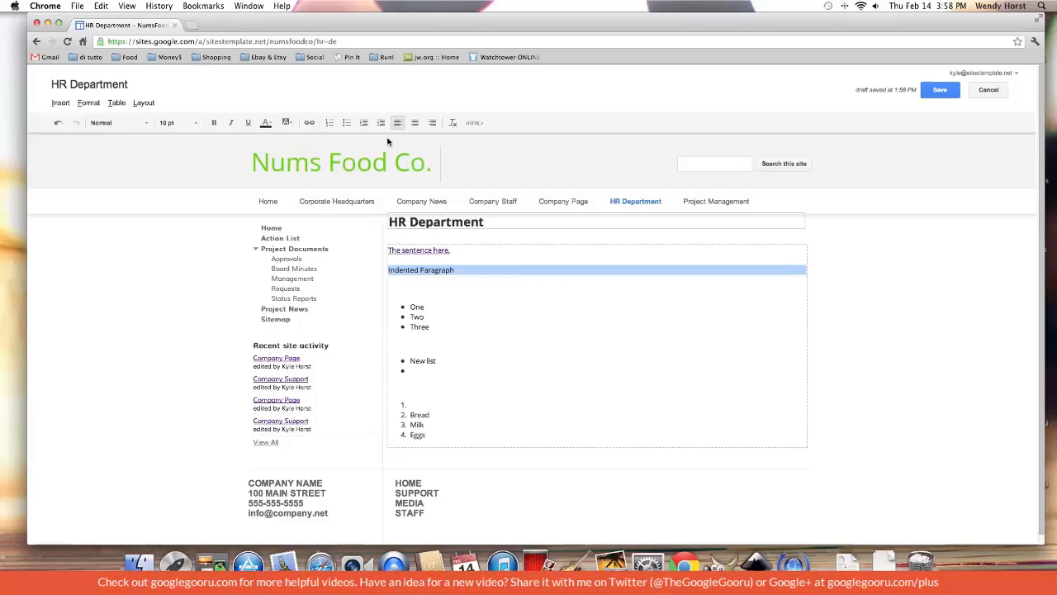
mouse_move(364, 122)
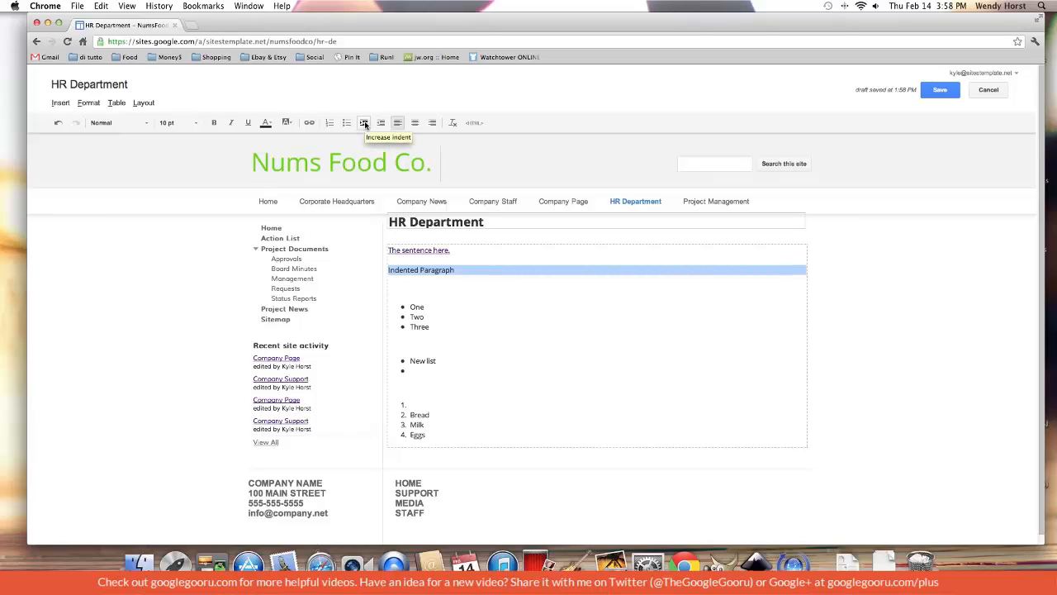
left_click(364, 122)
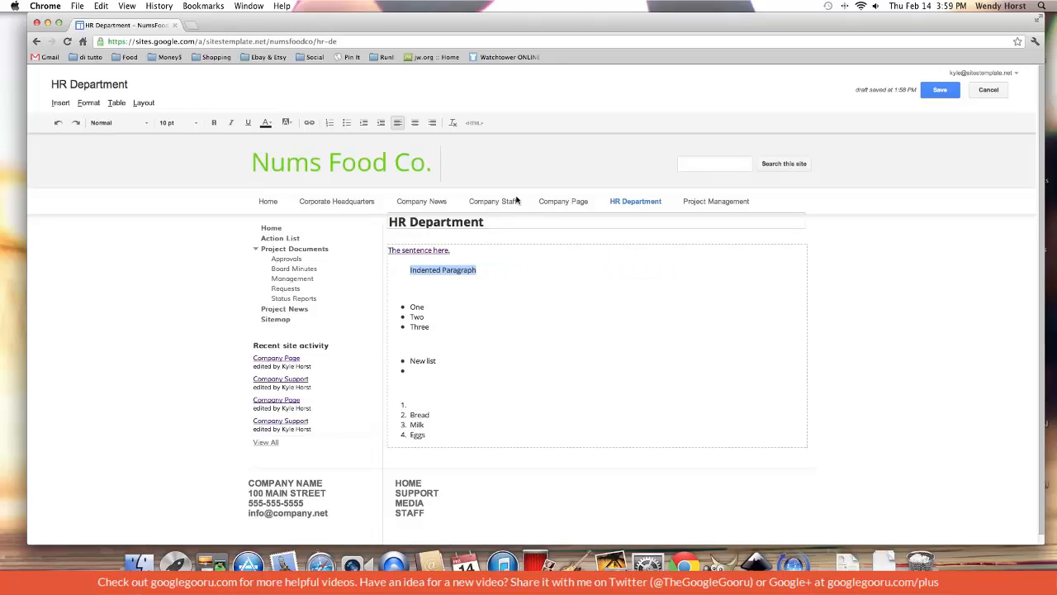
left_click(380, 122)
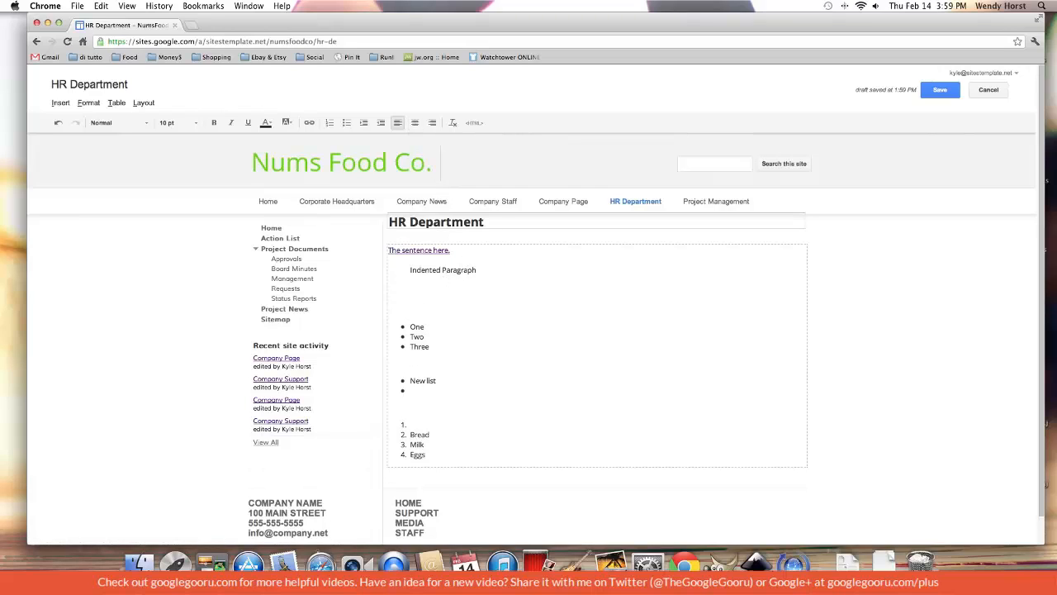
Add 'Left' and 'Middle' lines below the indented paragraph, then select the word Middle.
type("Left")
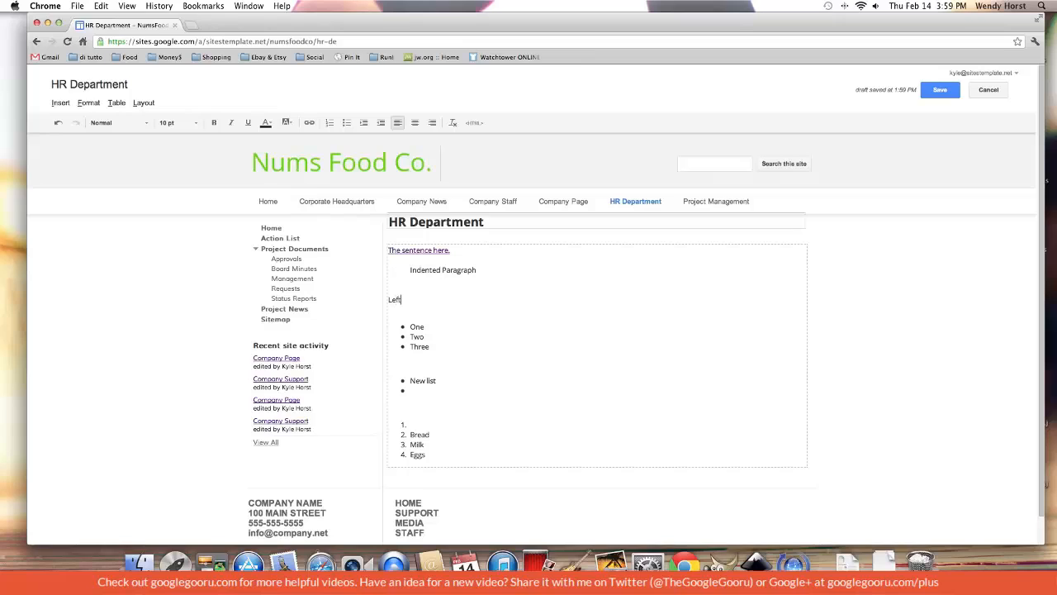
type("Middle")
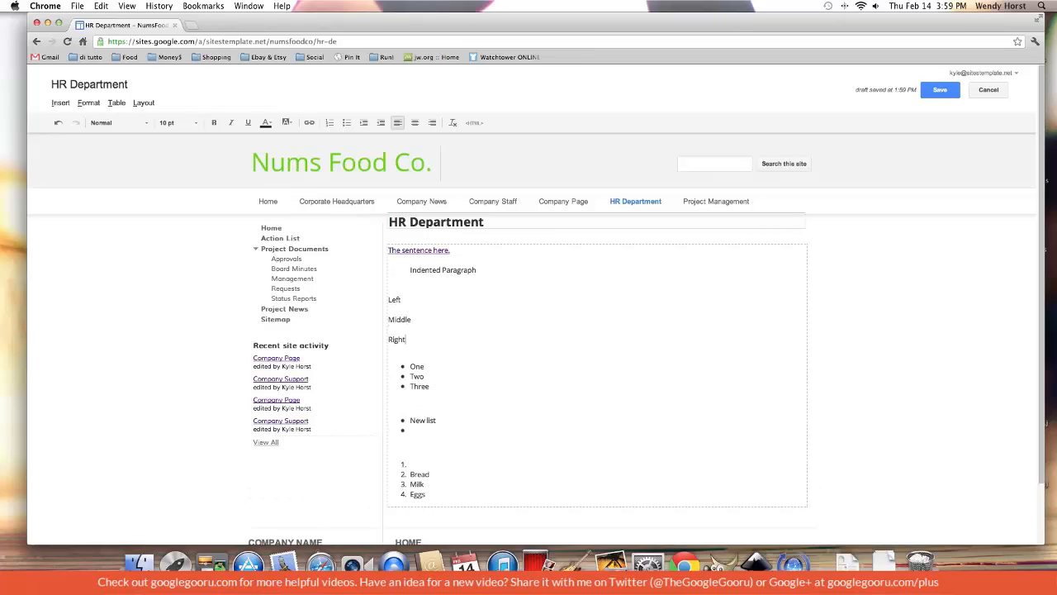
double_click(399, 318)
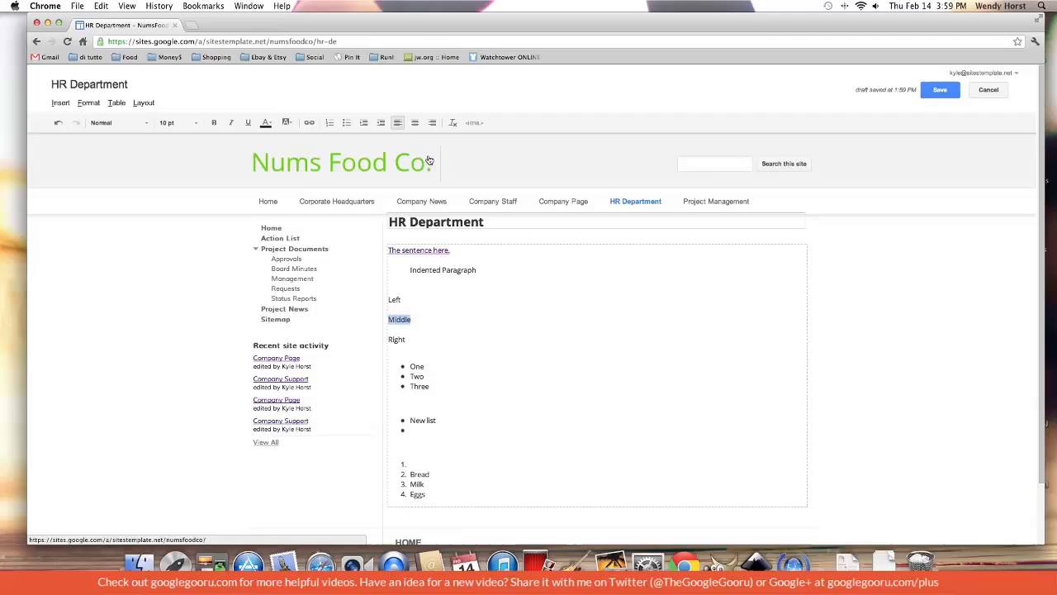